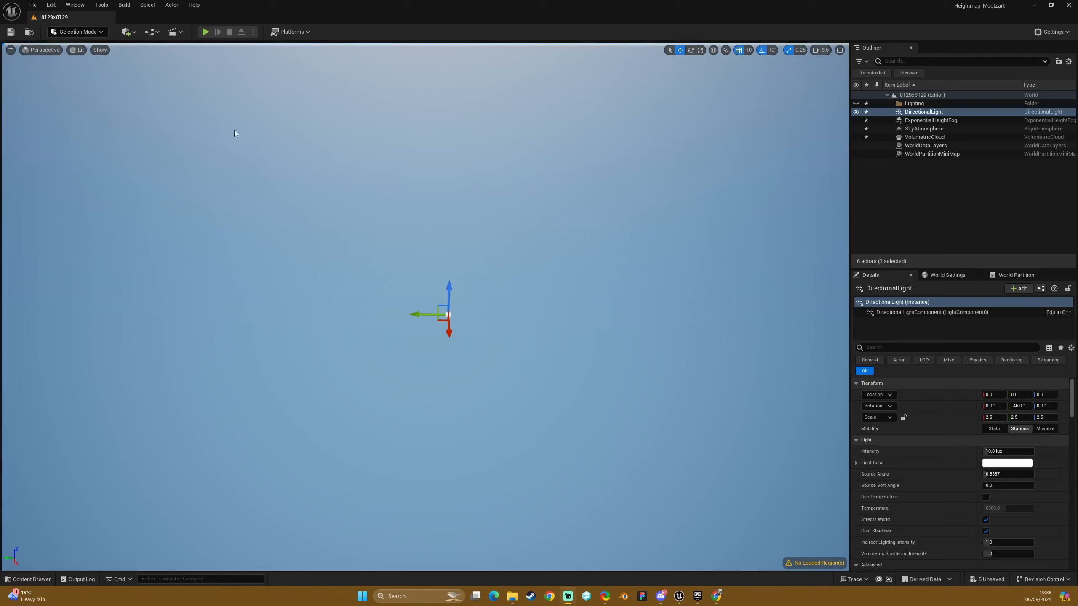
mouse_move(298, 280)
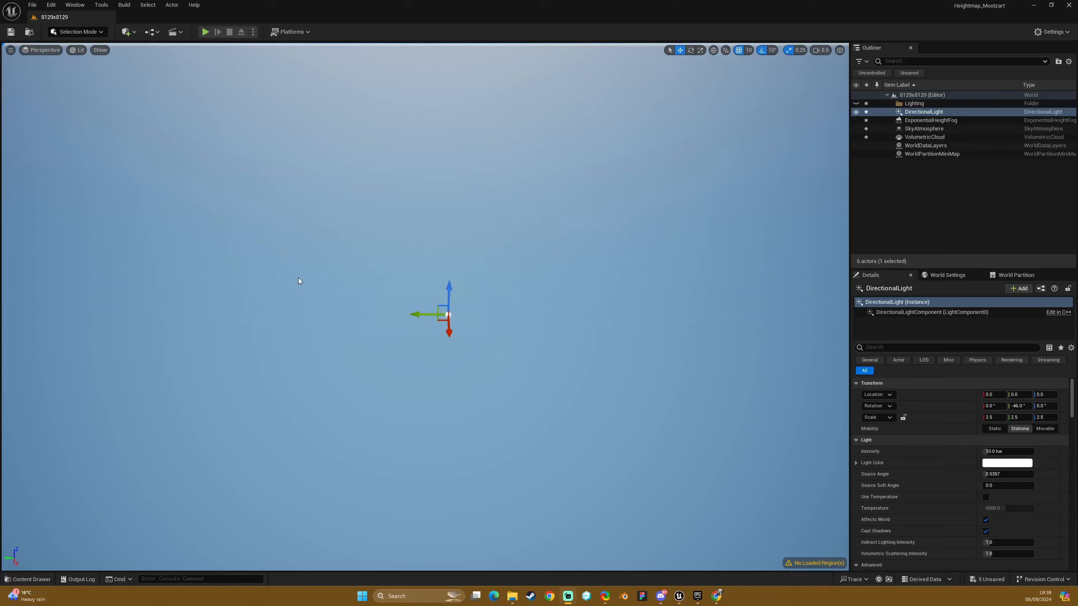
mouse_move(294, 271)
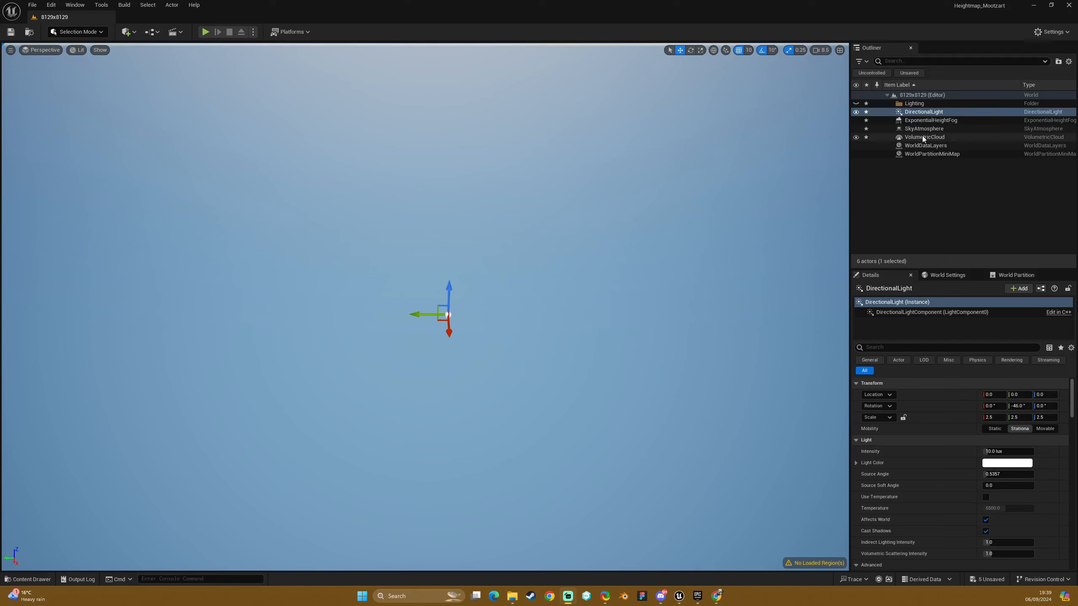
Collapse the Lighting folder in the Outliner and save the 8129x8129 level
click(914, 103)
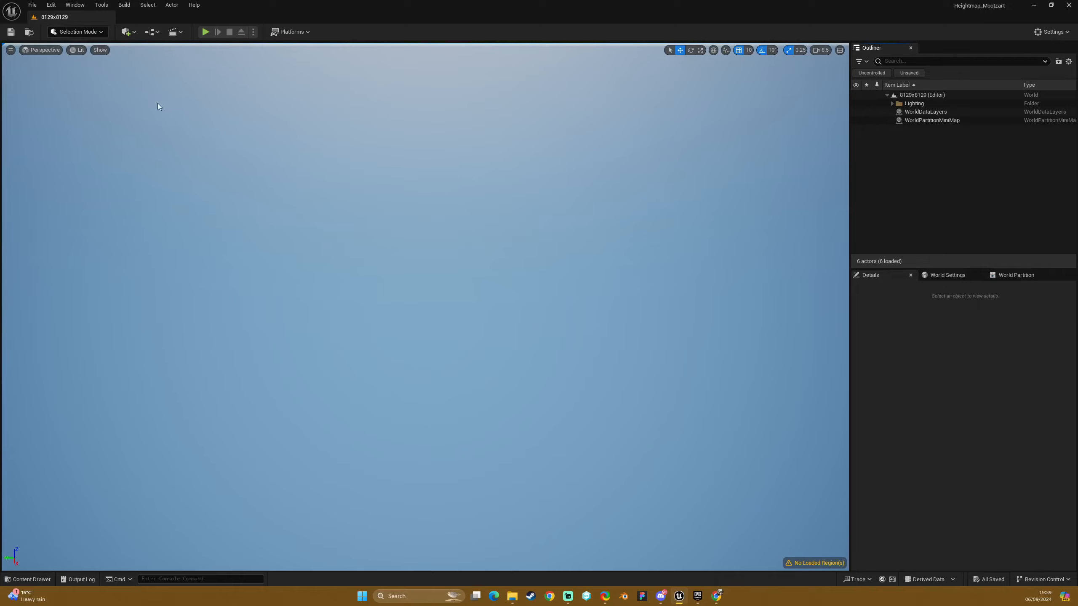
mouse_move(77, 32)
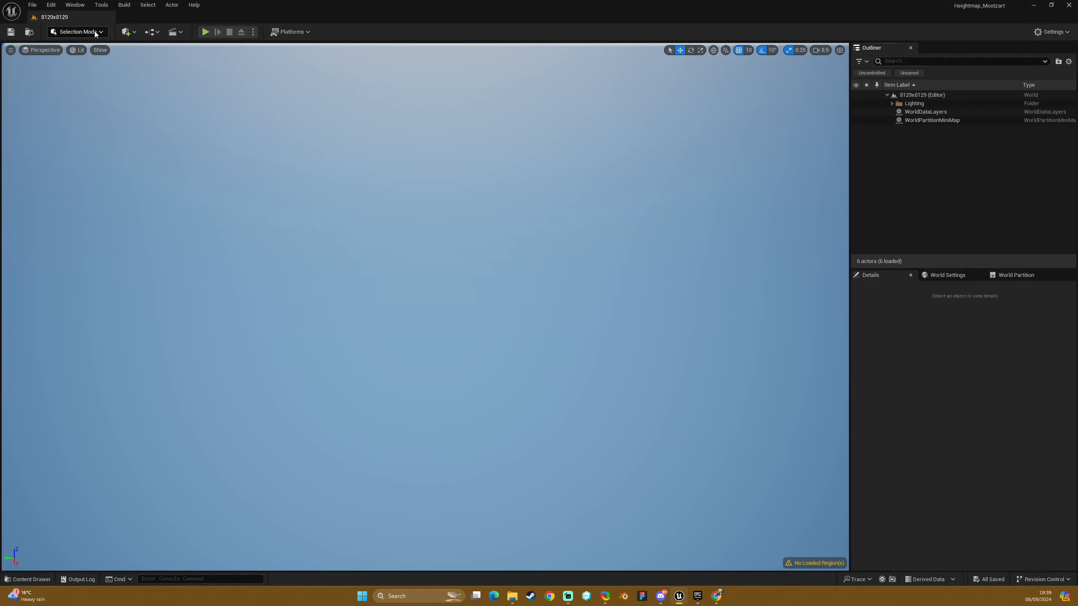
In Landscape mode, configure 127x127-quad sections, 2x2 per component, 32x32 components for 8129x8129 resolution
click(76, 32)
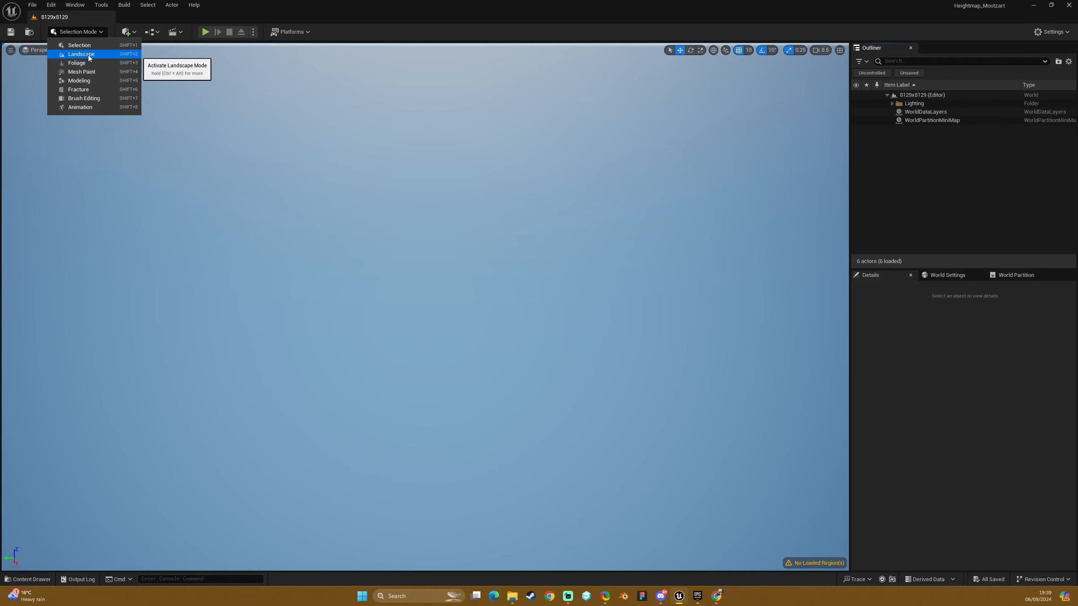
click(81, 54)
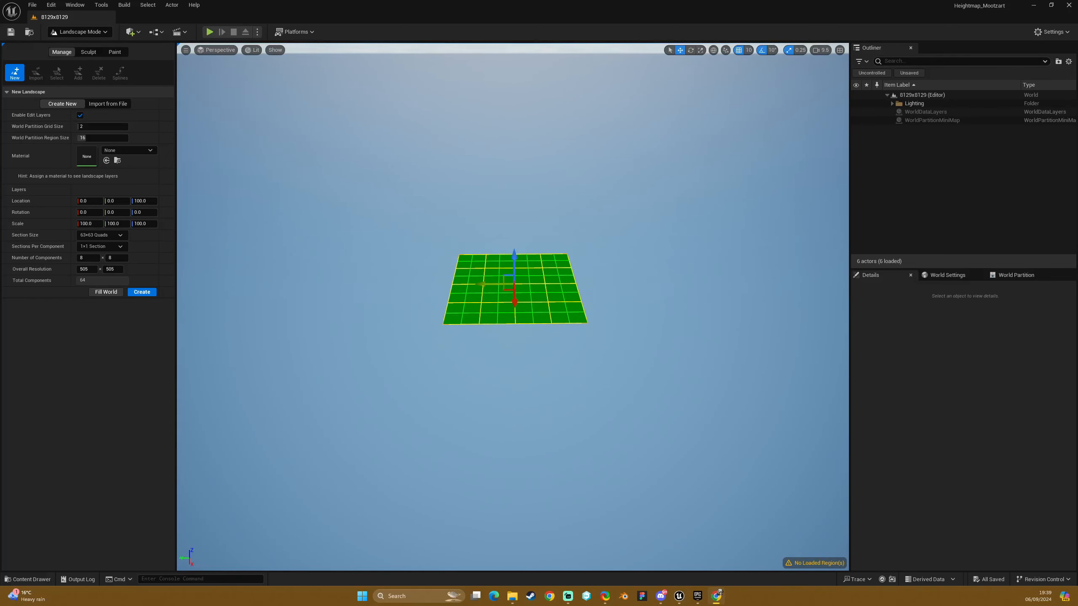
mouse_move(448, 136)
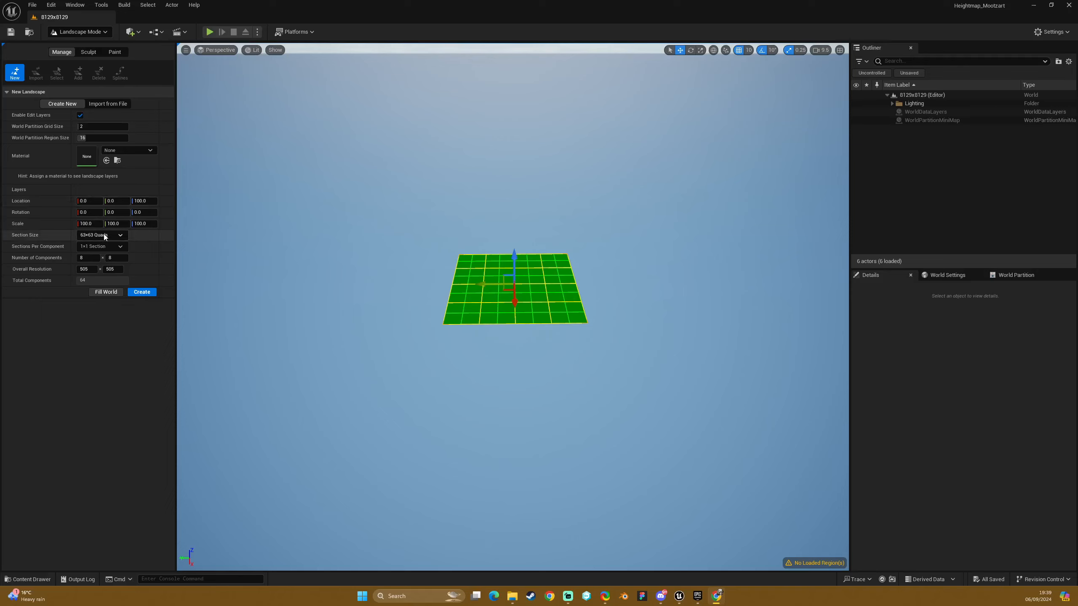
click(101, 235)
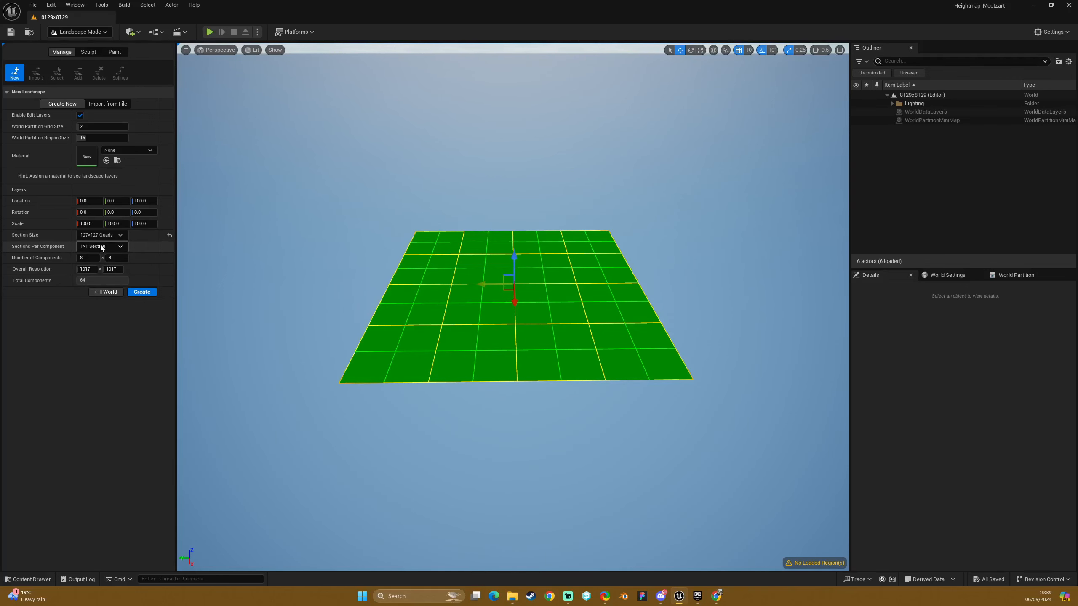
click(101, 245)
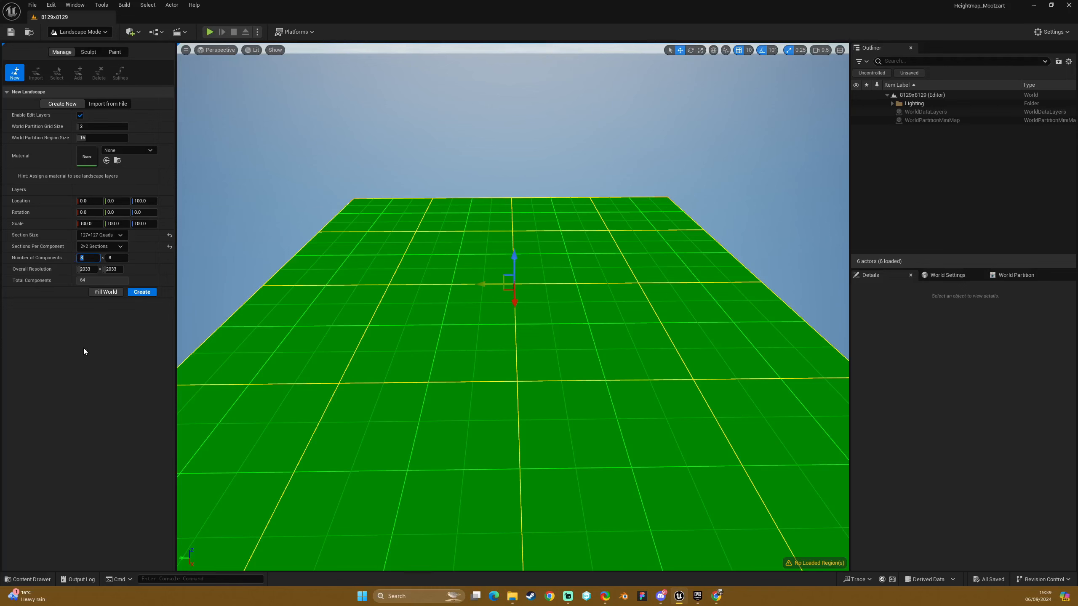
text(32)
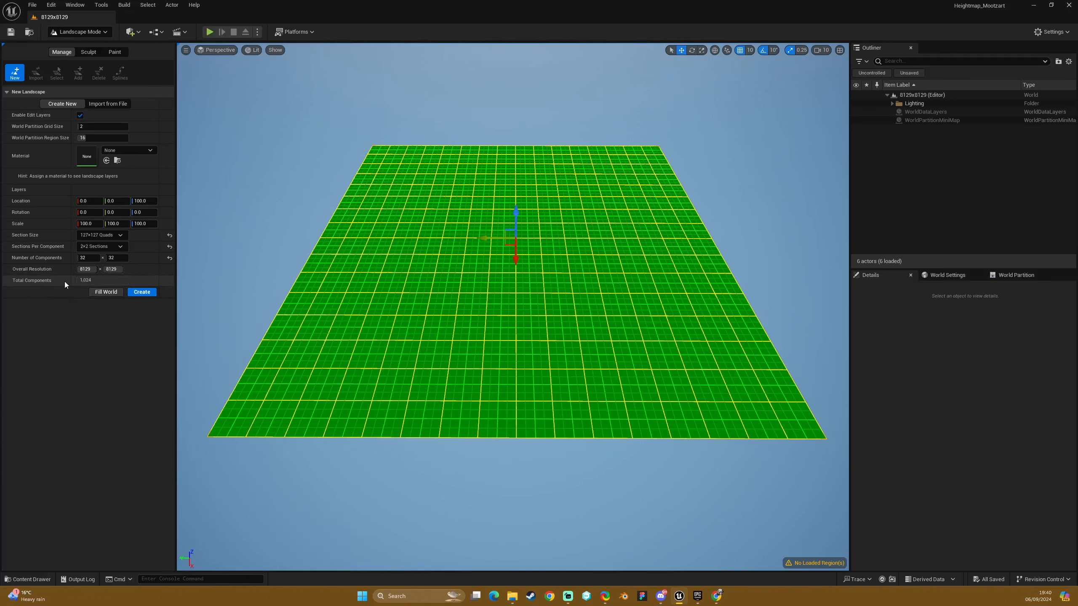
click(86, 280)
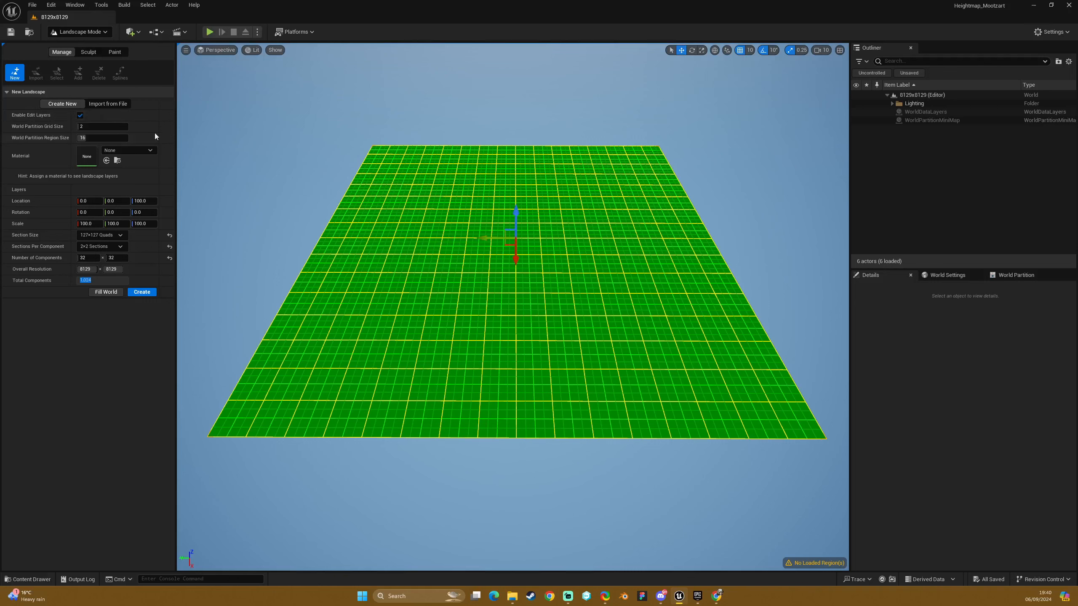
Give the new landscape World Partition grid size 4 and Scale Z 300
click(103, 126)
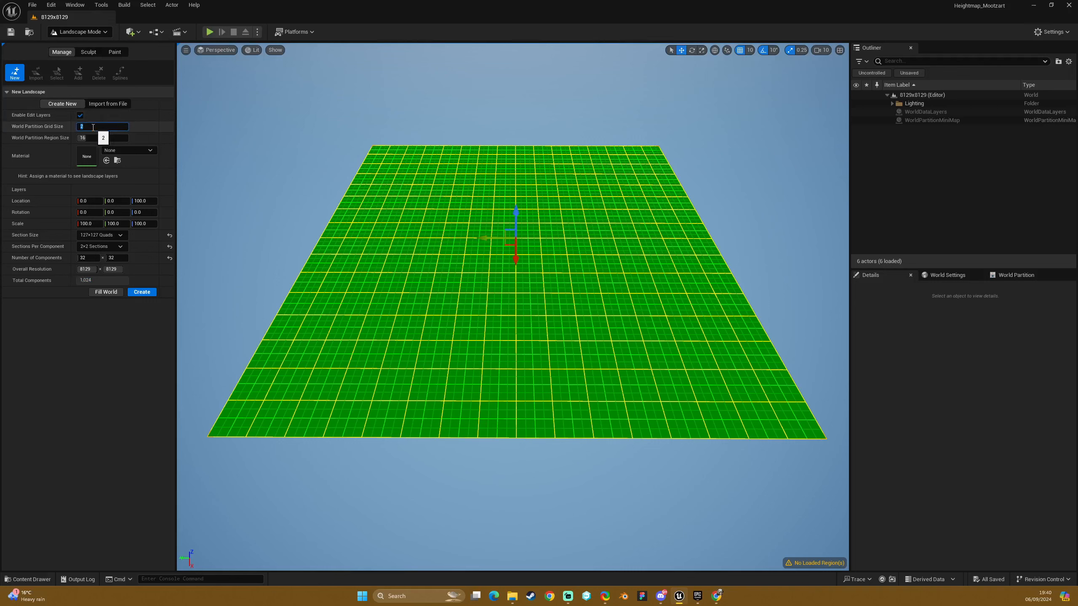
text(4)
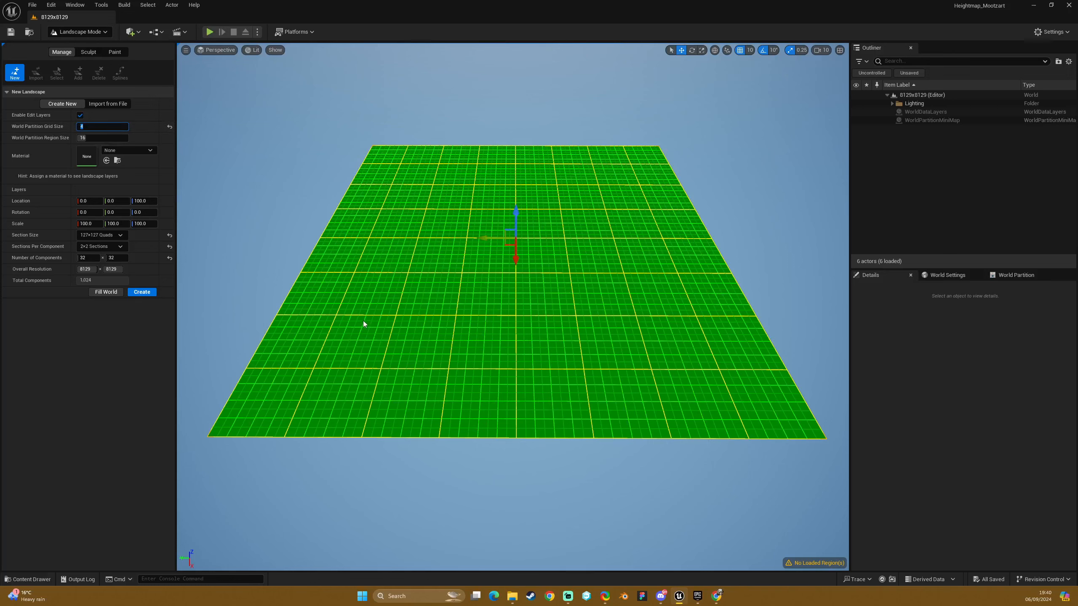
mouse_move(271, 409)
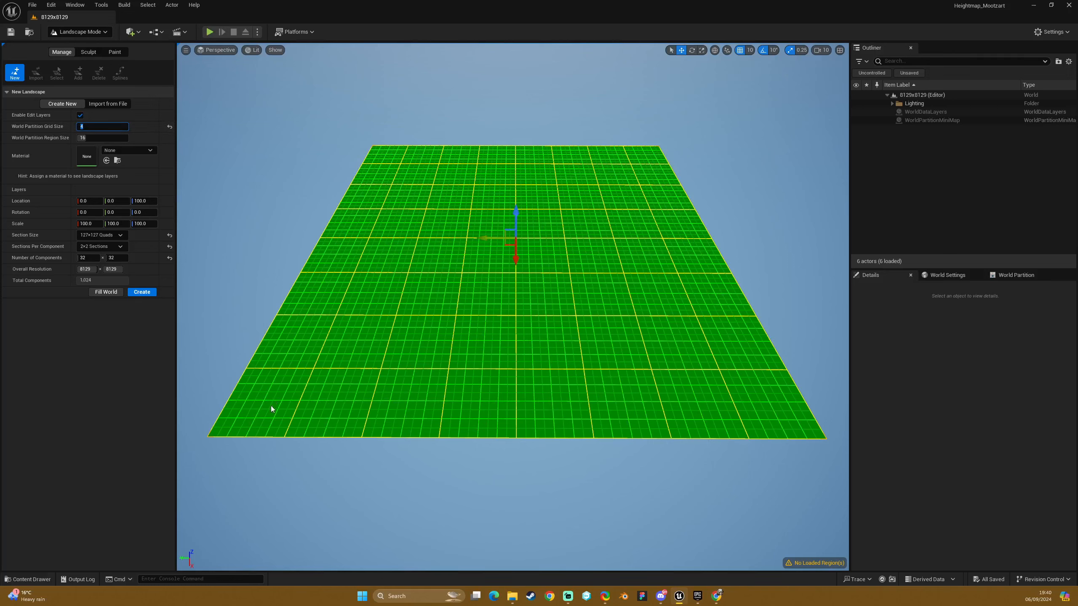
mouse_move(223, 431)
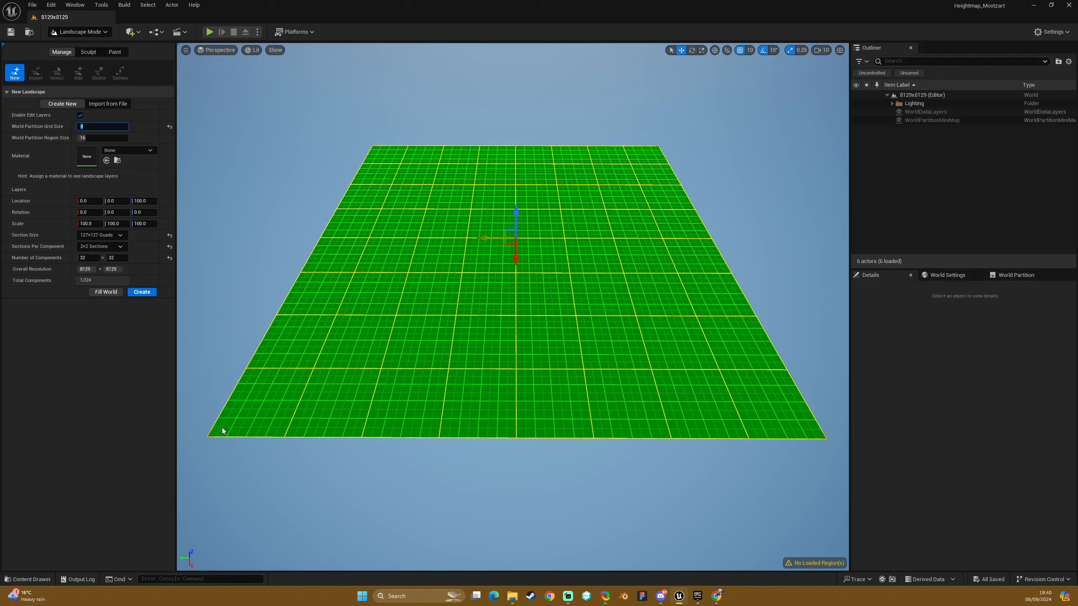
mouse_move(520, 290)
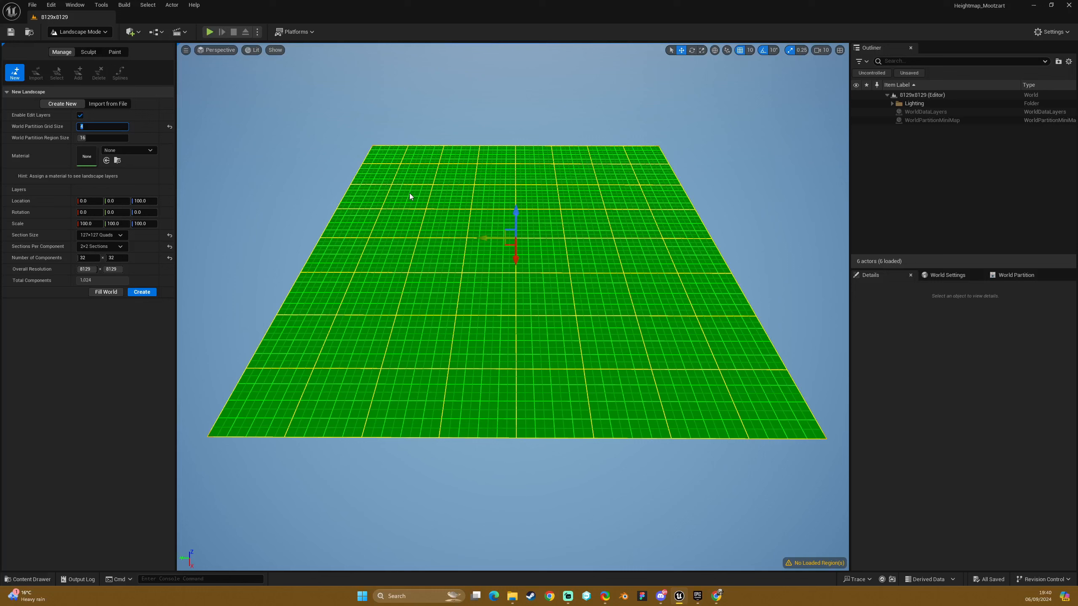
click(103, 125)
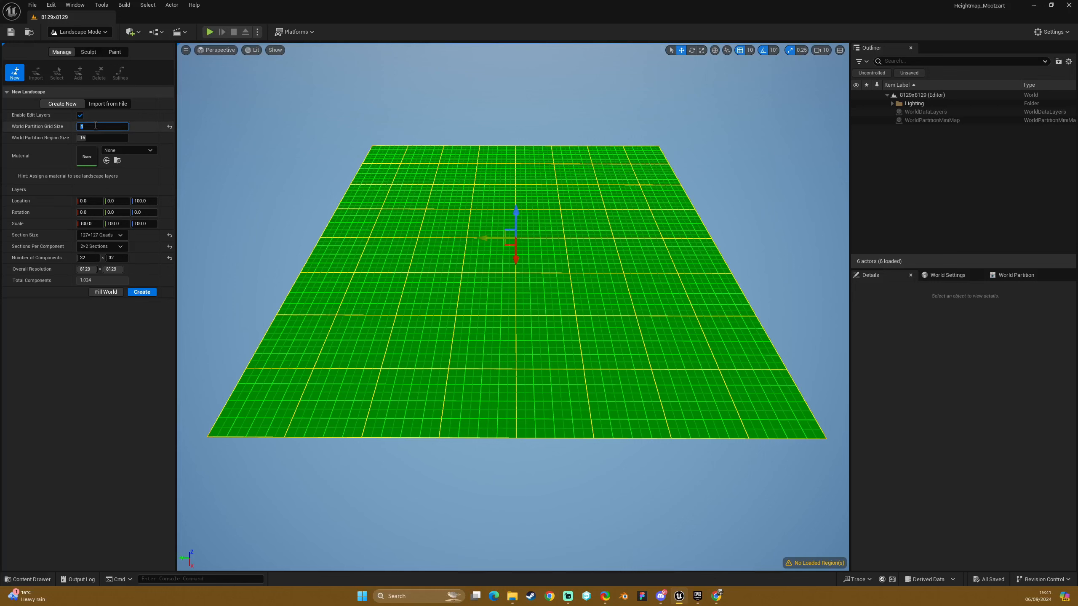
text(4)
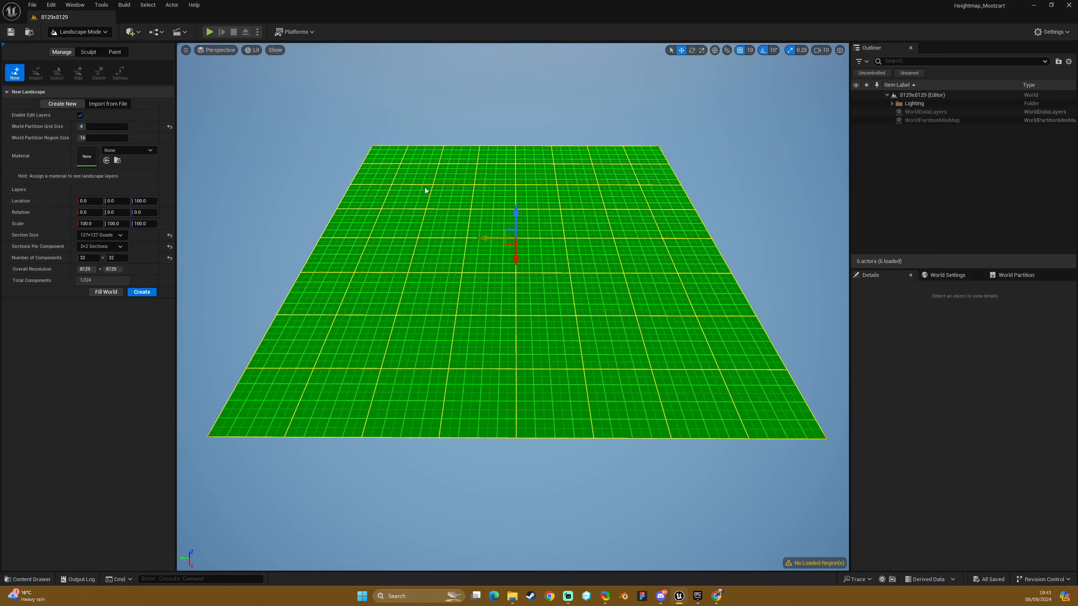
mouse_move(281, 338)
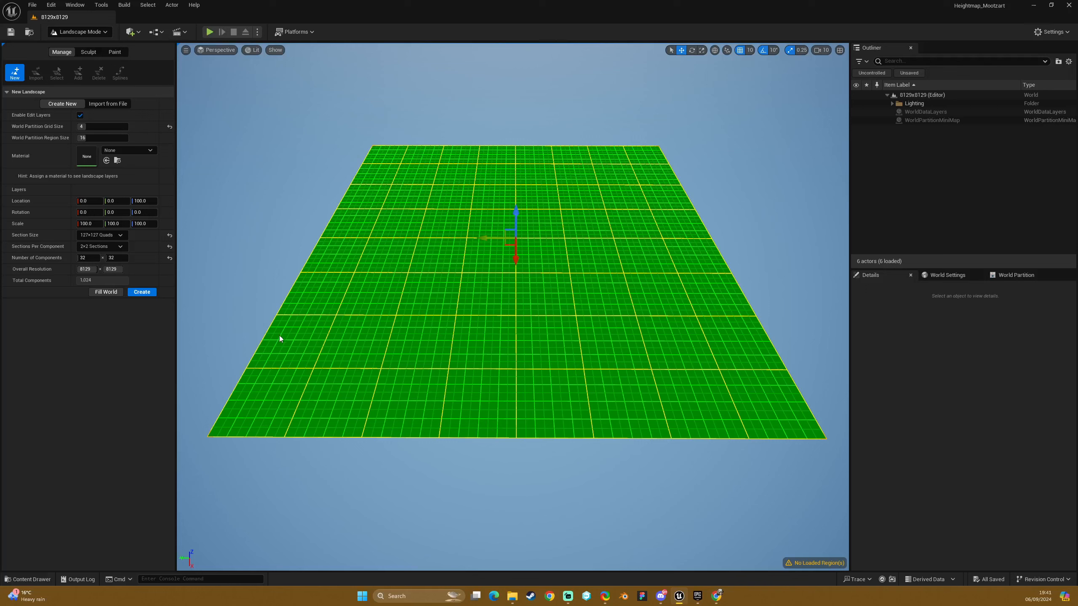
click(143, 223)
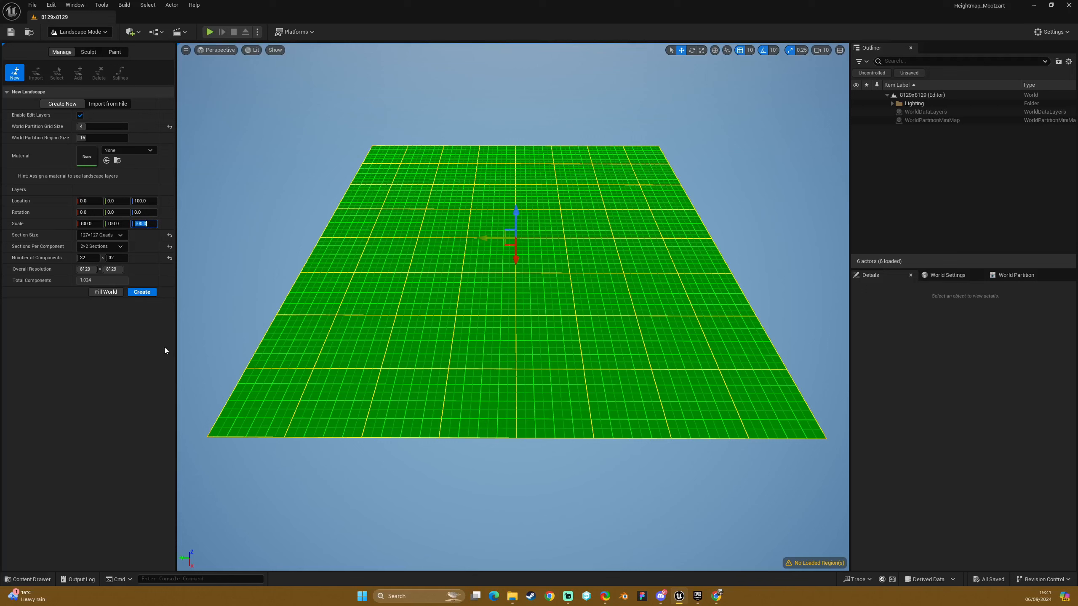
text(300.0)
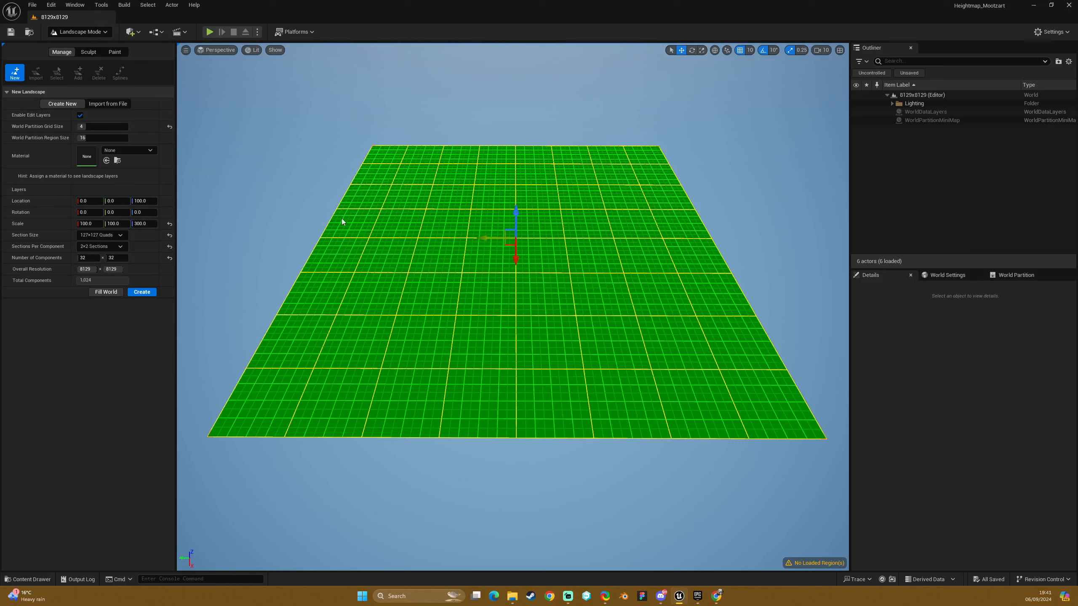
mouse_move(115, 335)
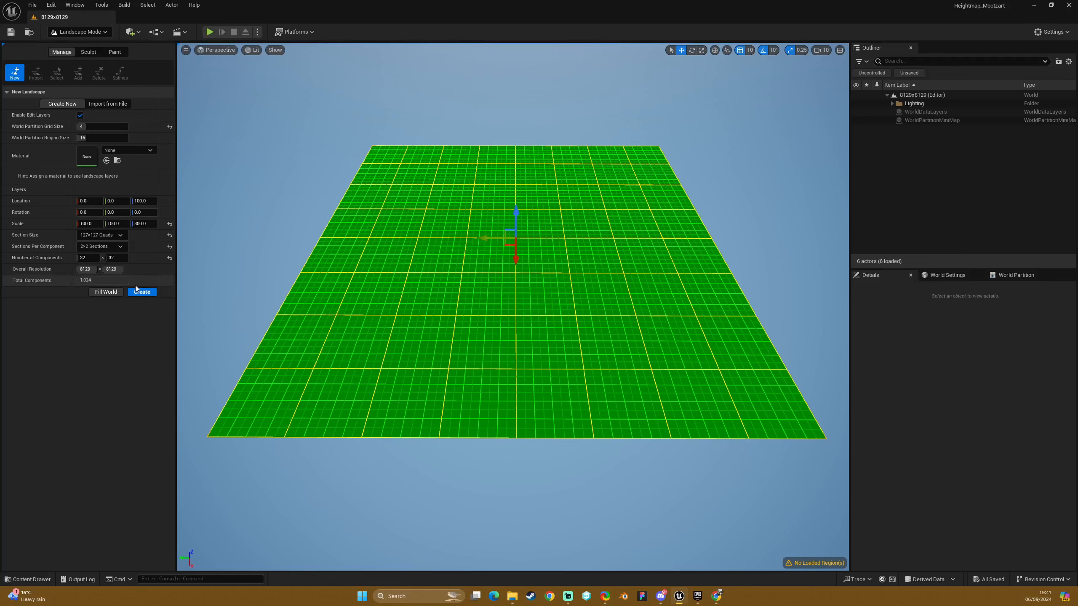
Create the configured landscape so it appears in the Outliner with a Heightmap layer
click(141, 292)
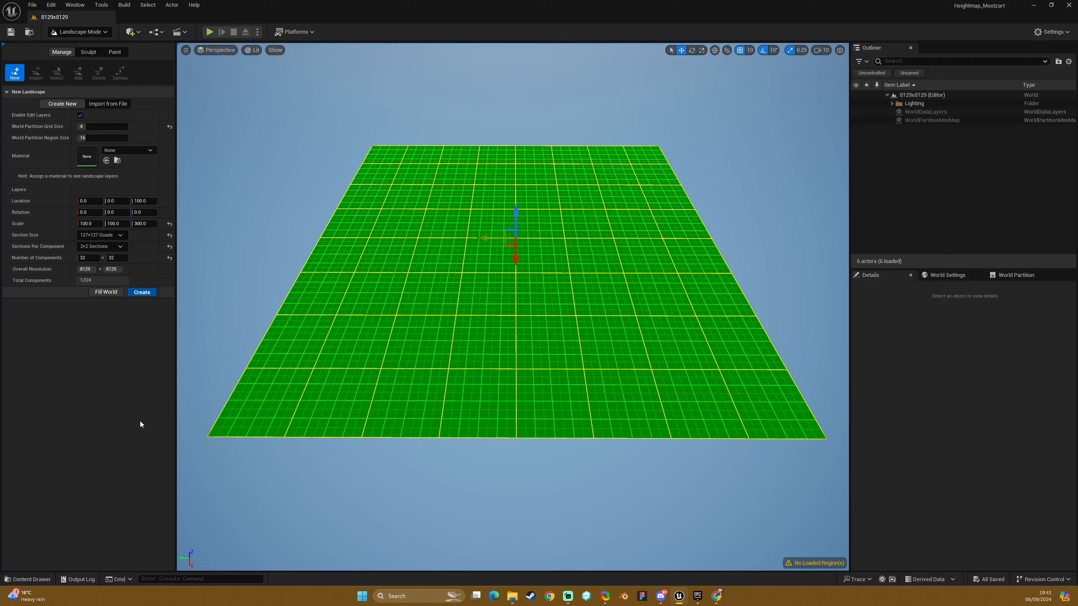
click(141, 292)
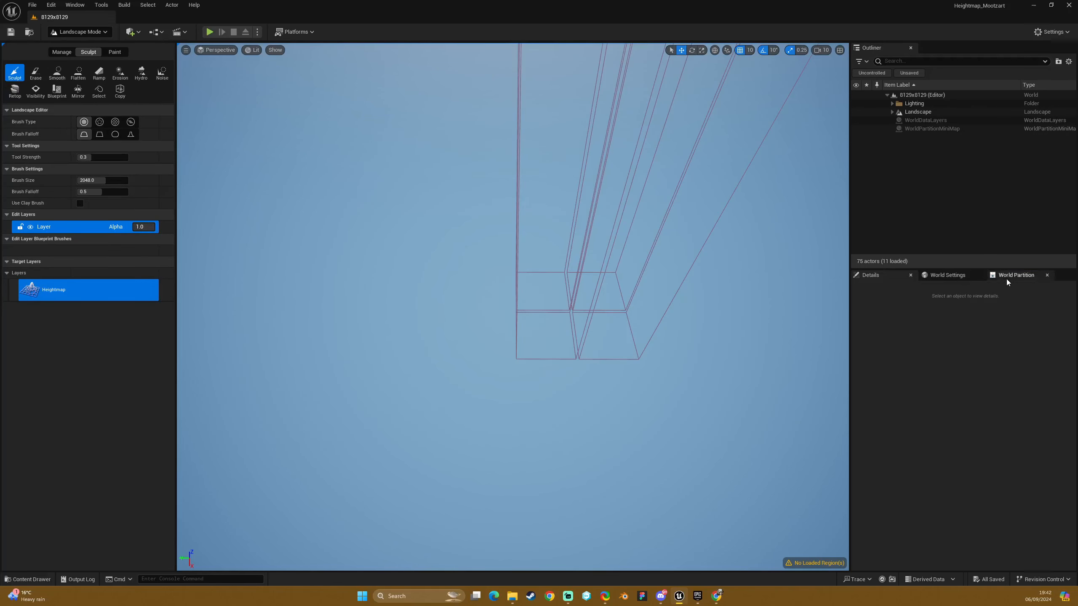
Bring up the World Partition region map and select a landscape region on it
click(1016, 276)
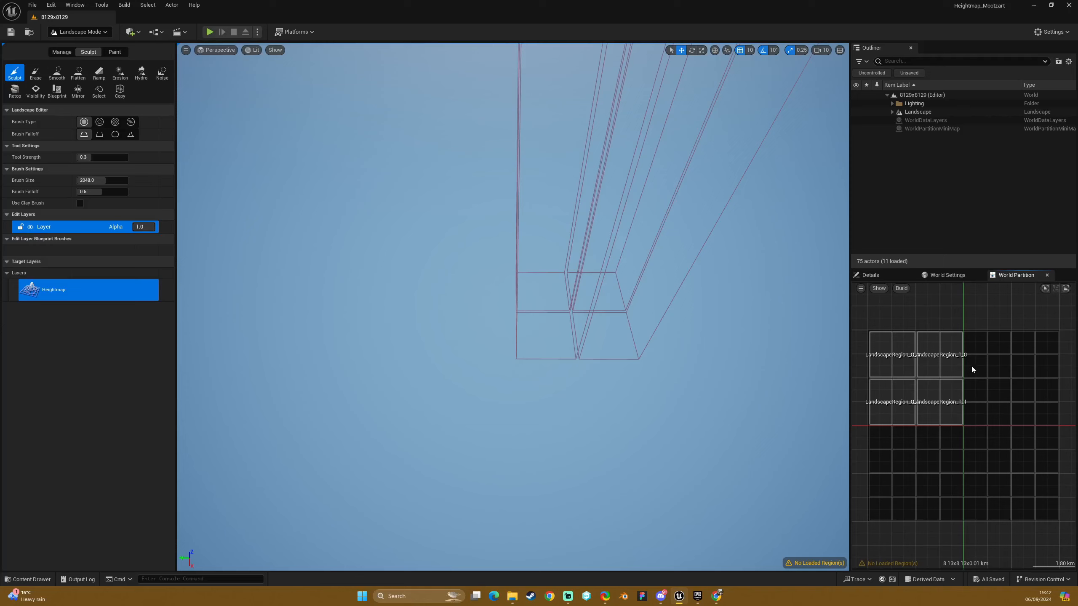
click(939, 404)
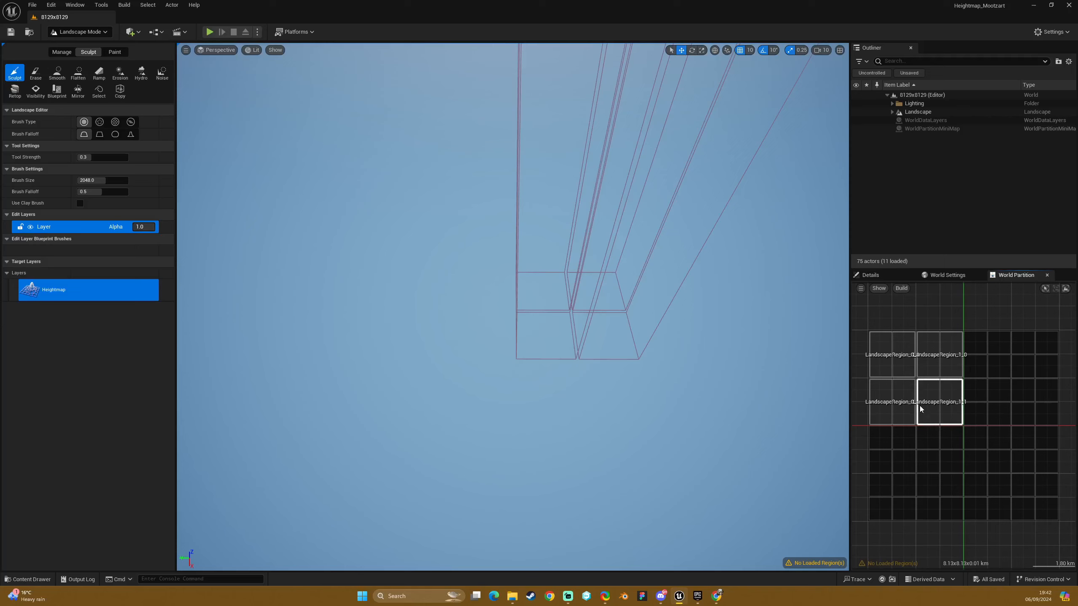
click(939, 354)
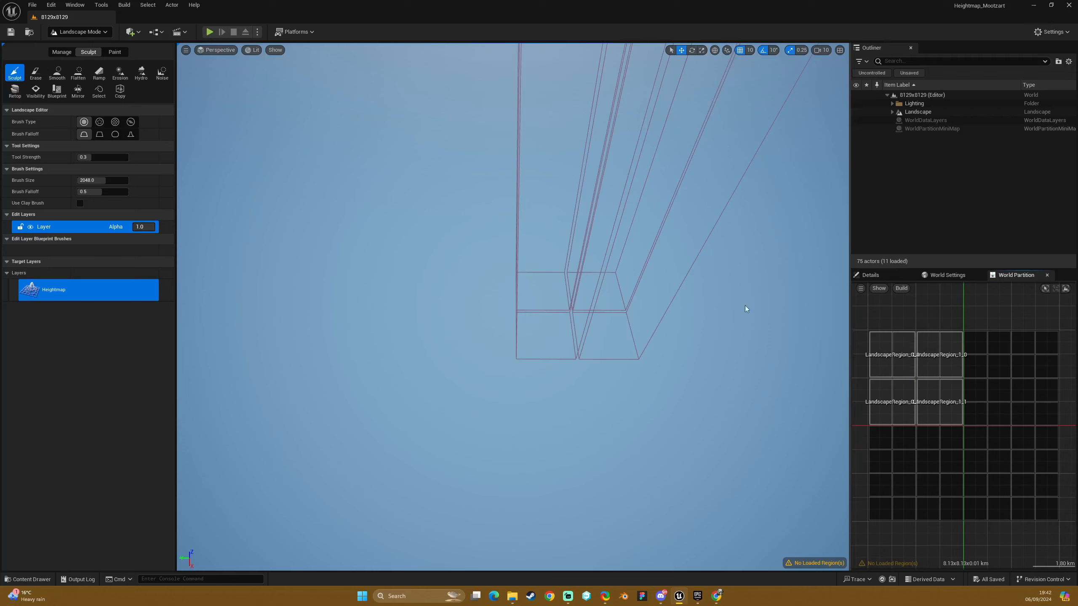
mouse_move(62, 51)
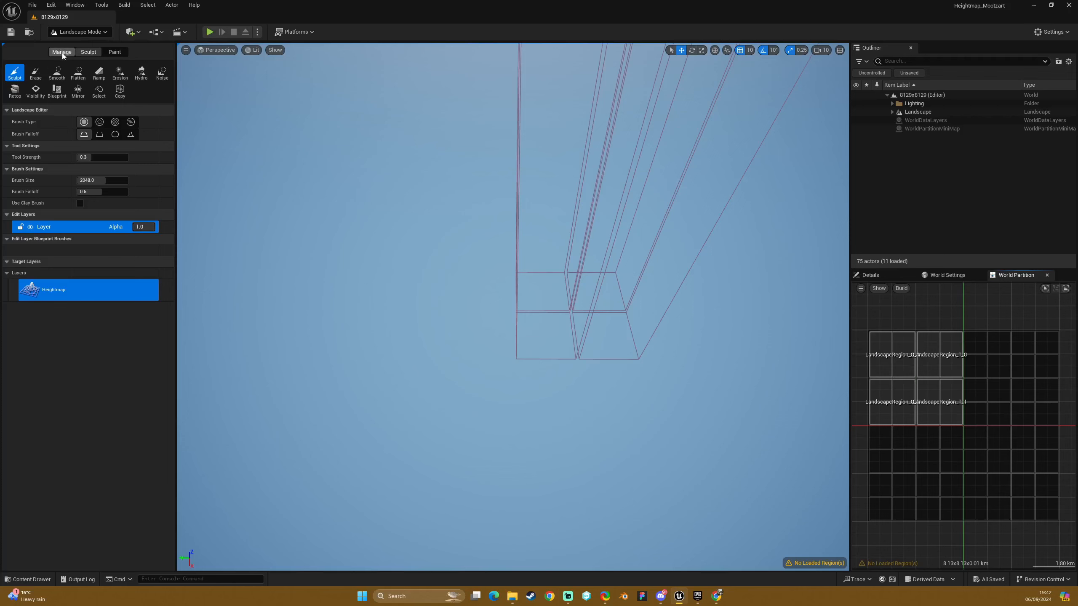
click(87, 51)
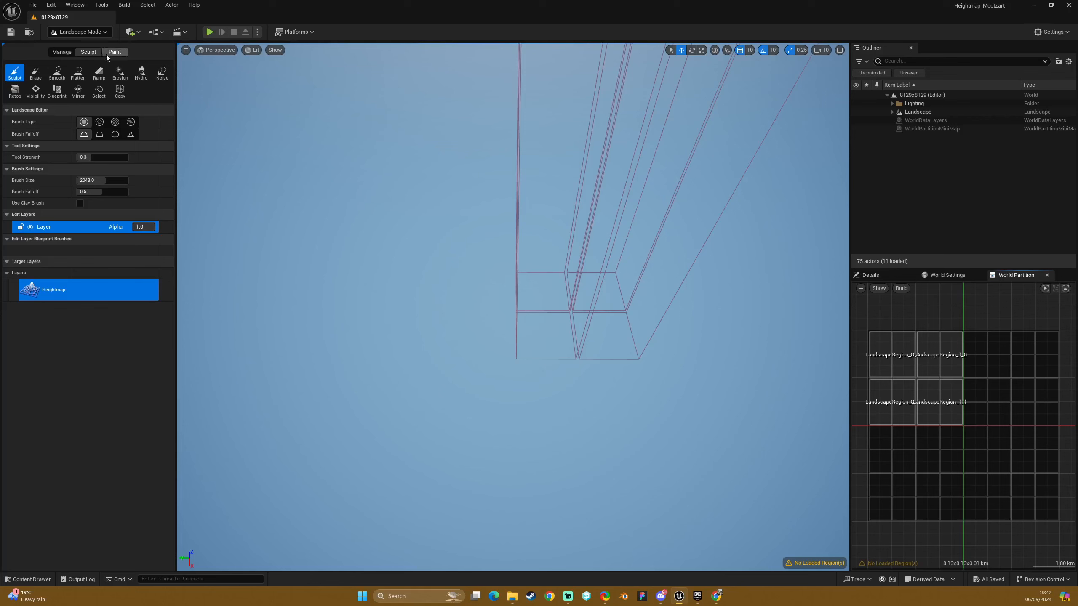
Return to Selection Mode and expand the Landscape folder to list its region and proxy actors
click(77, 32)
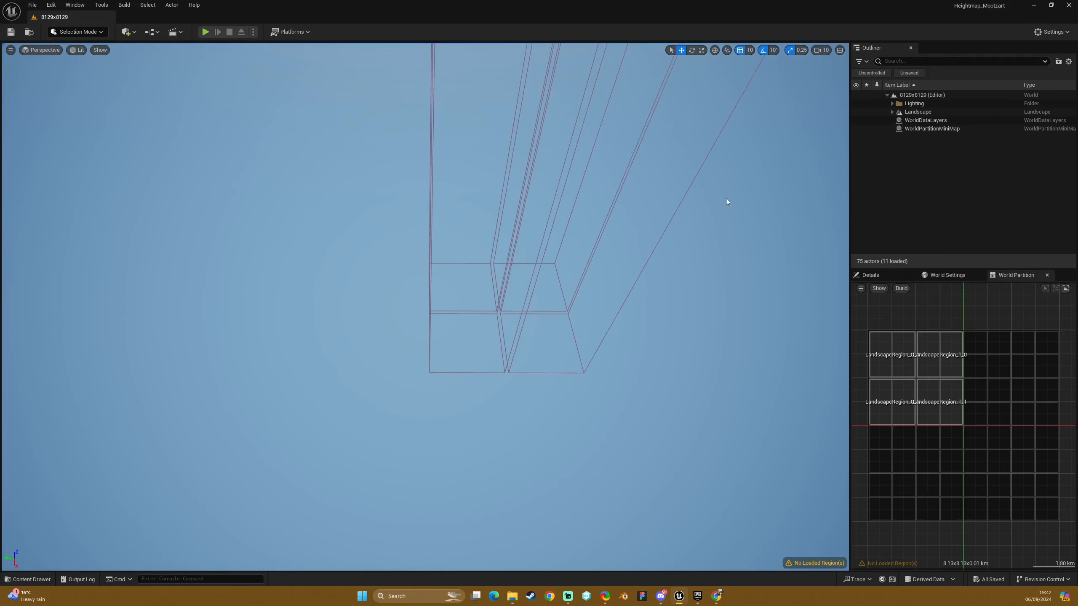
click(892, 111)
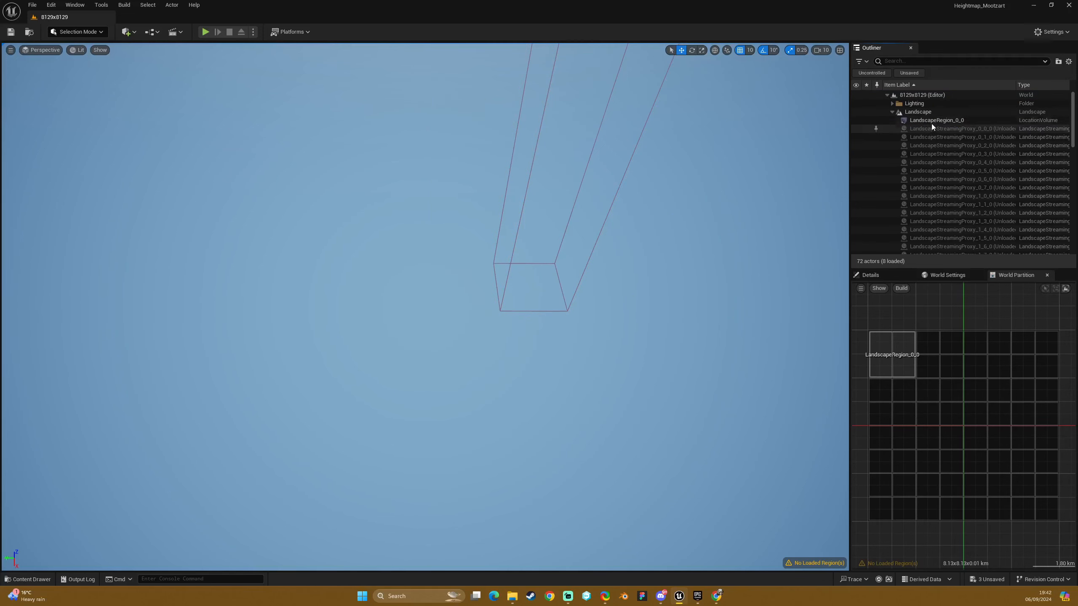
Select LandscapeRegion_0_0 and load the landscape from that selection, viewed from above
click(934, 121)
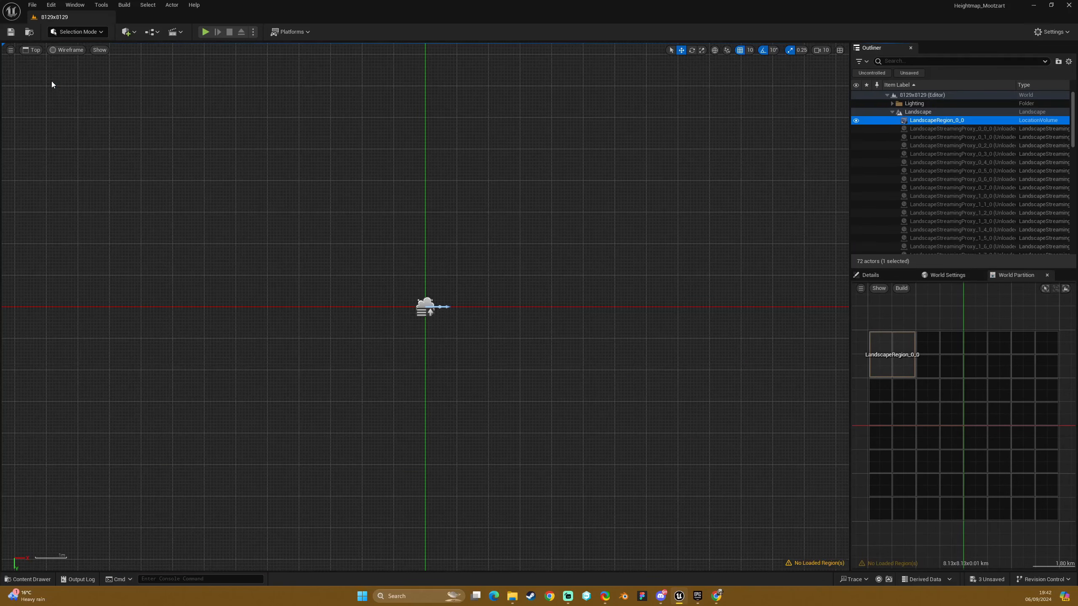
mouse_move(503, 268)
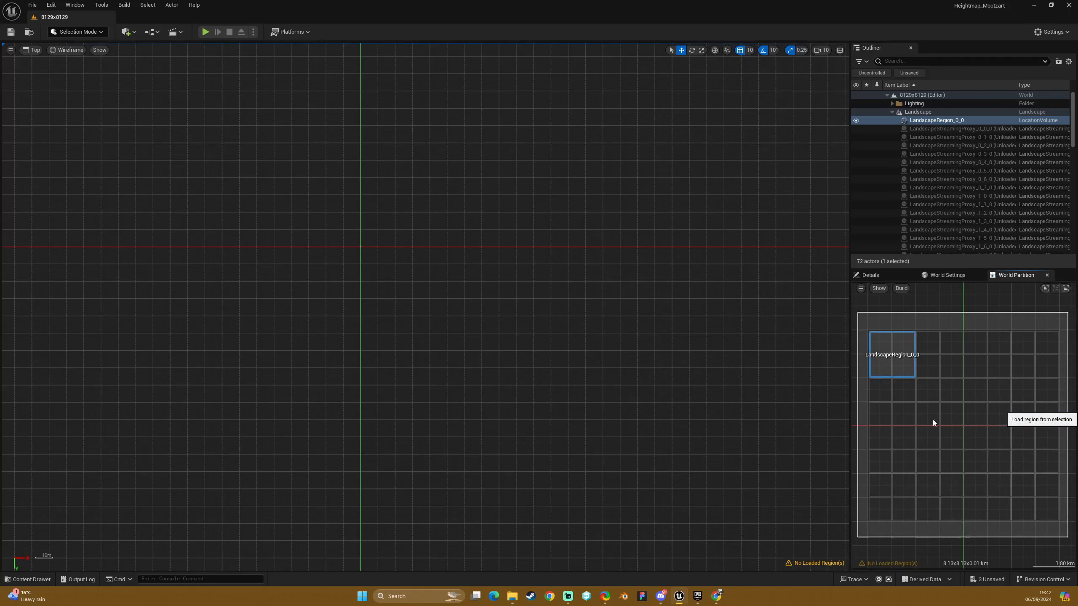
click(934, 423)
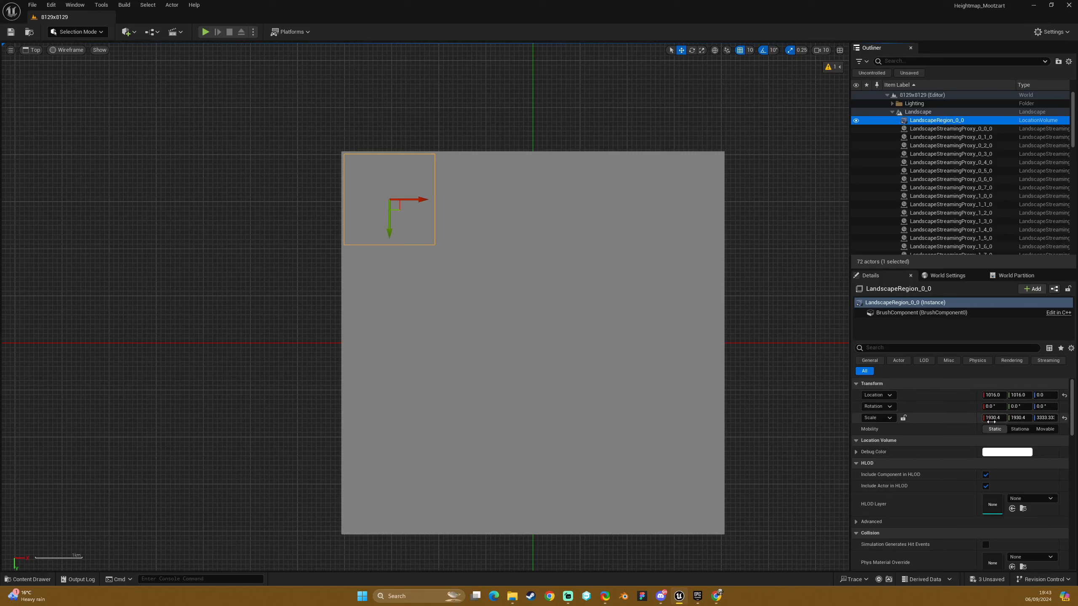
Scale the region volumes to 4000 and move the second one into the top-right quadrant
click(994, 417)
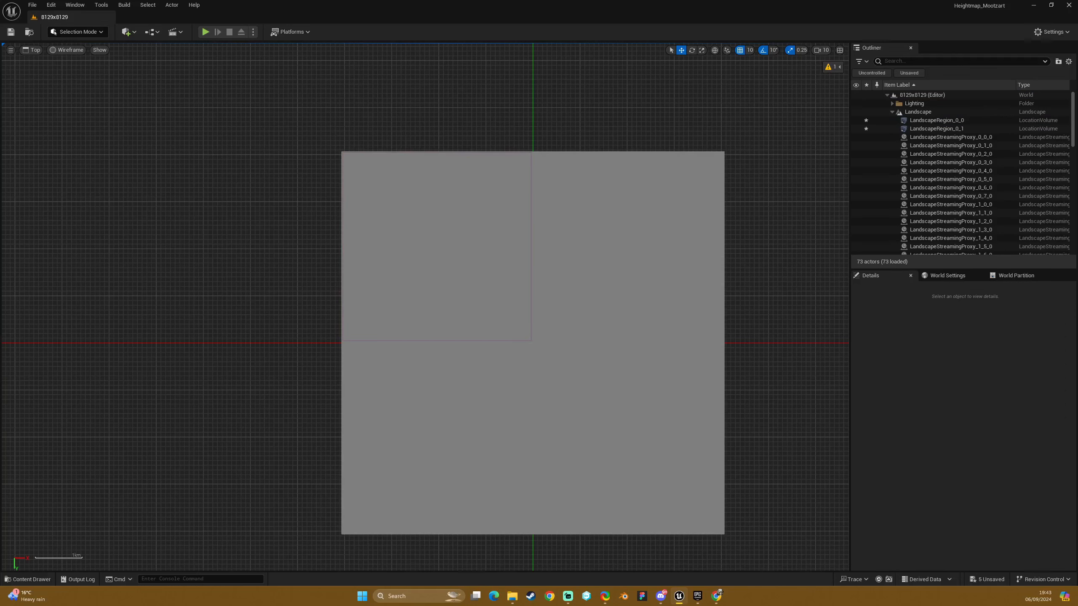
click(936, 129)
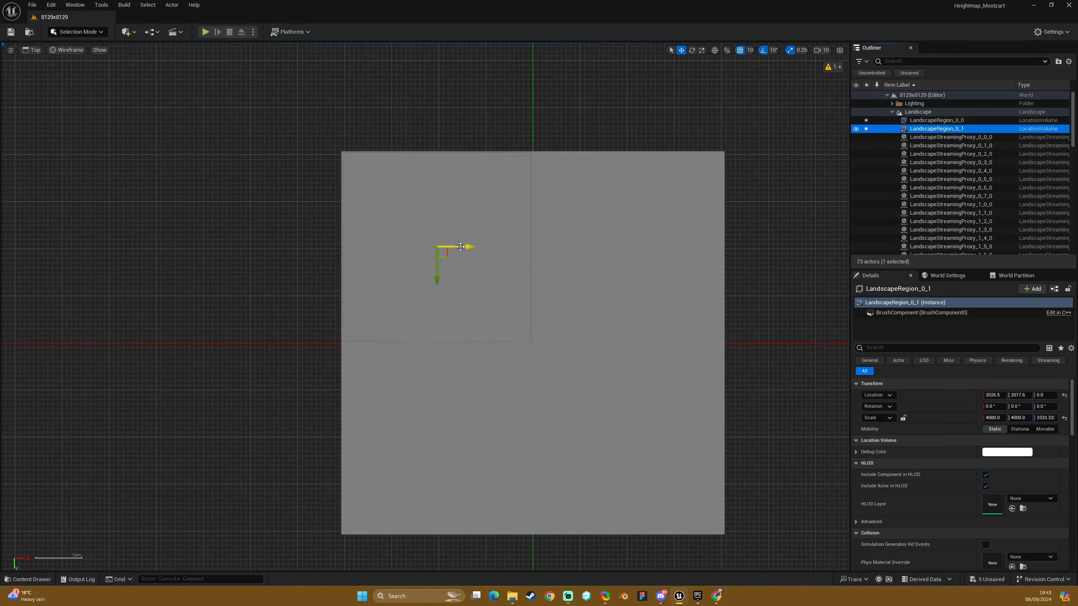
drag(471, 246, 663, 253)
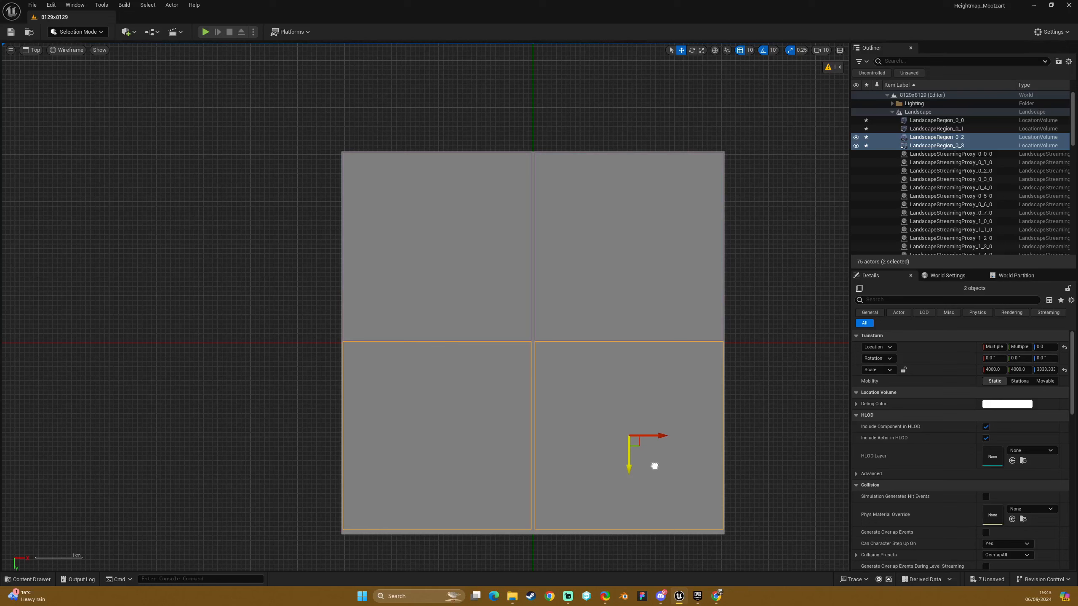
mouse_move(657, 468)
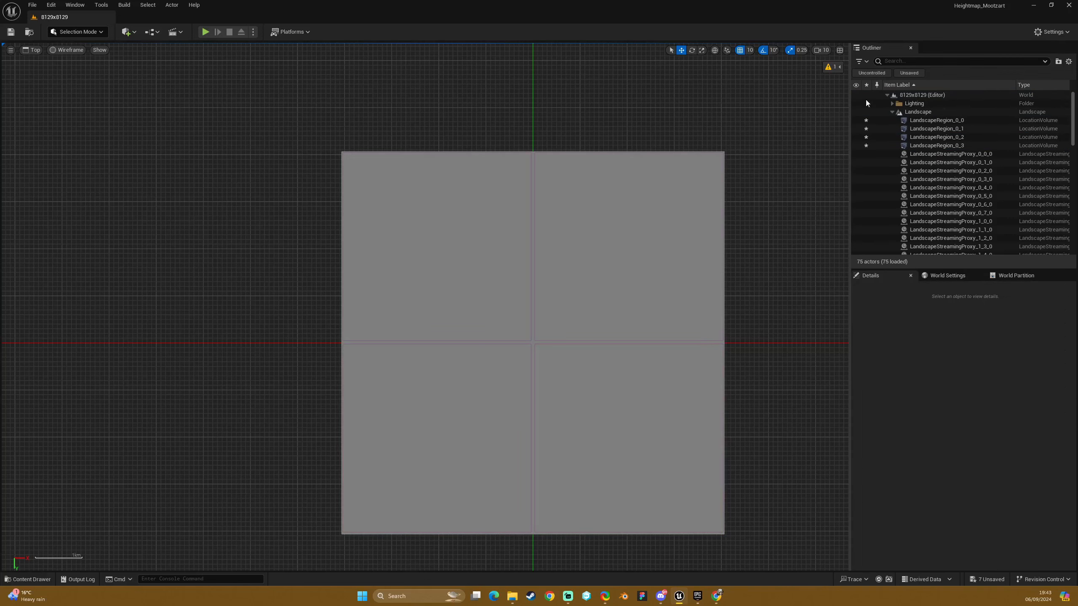
Switch the viewport to Perspective view over the four quadrant regions
click(32, 50)
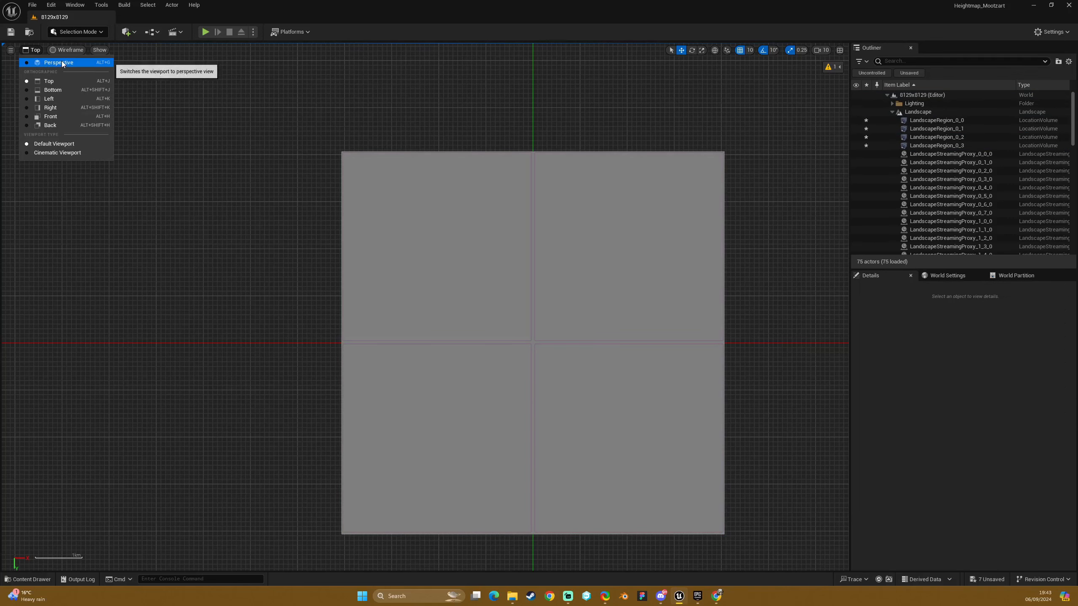
click(58, 62)
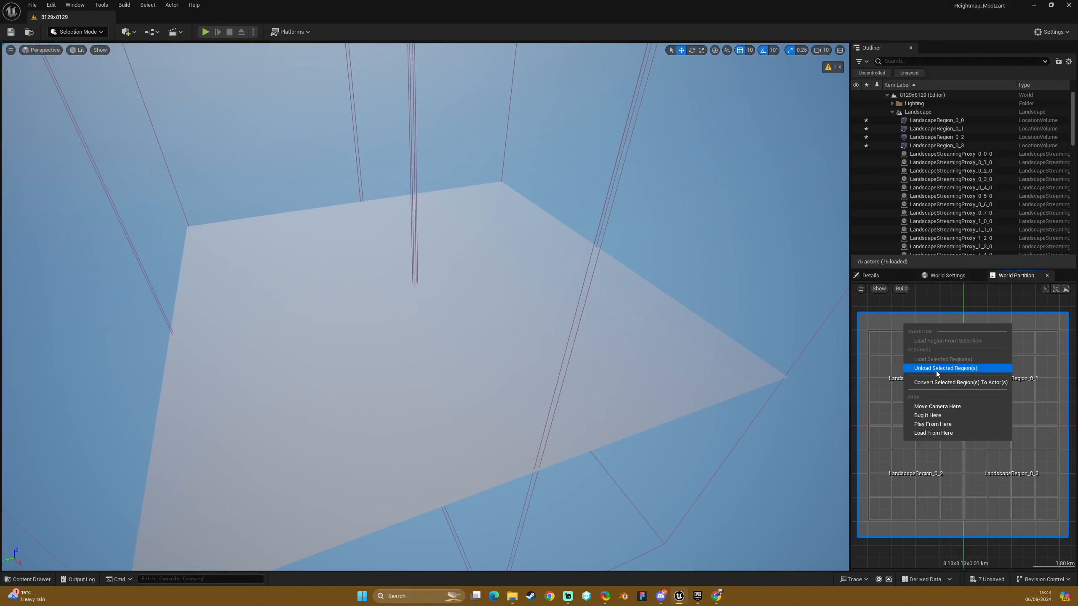
Unload the landscape regions, then load the top-right and remaining selected regions back in
click(944, 368)
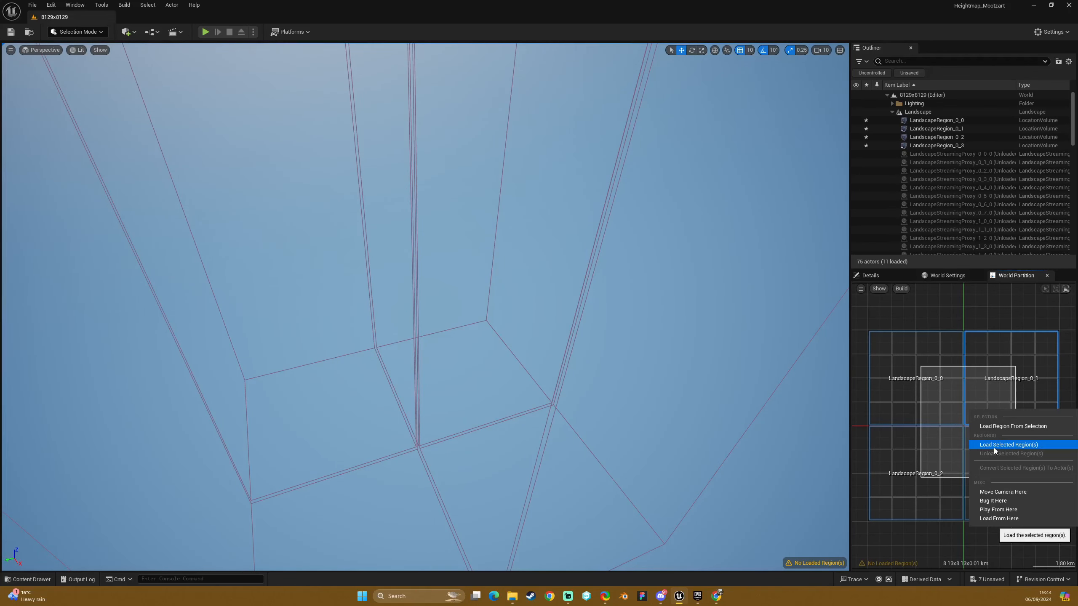
click(1008, 445)
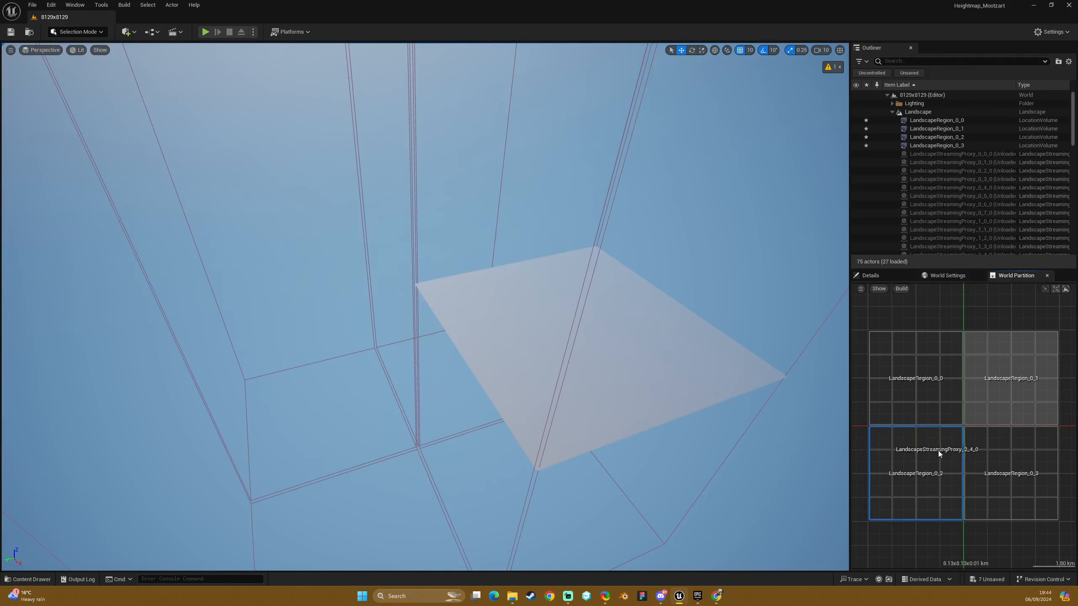
right_click(914, 454)
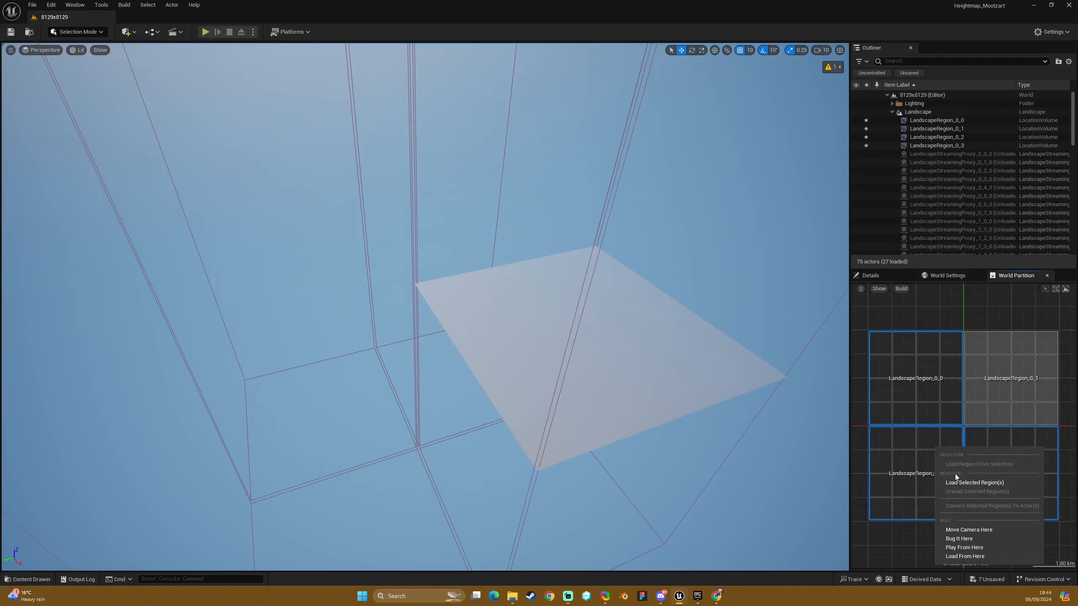
click(973, 483)
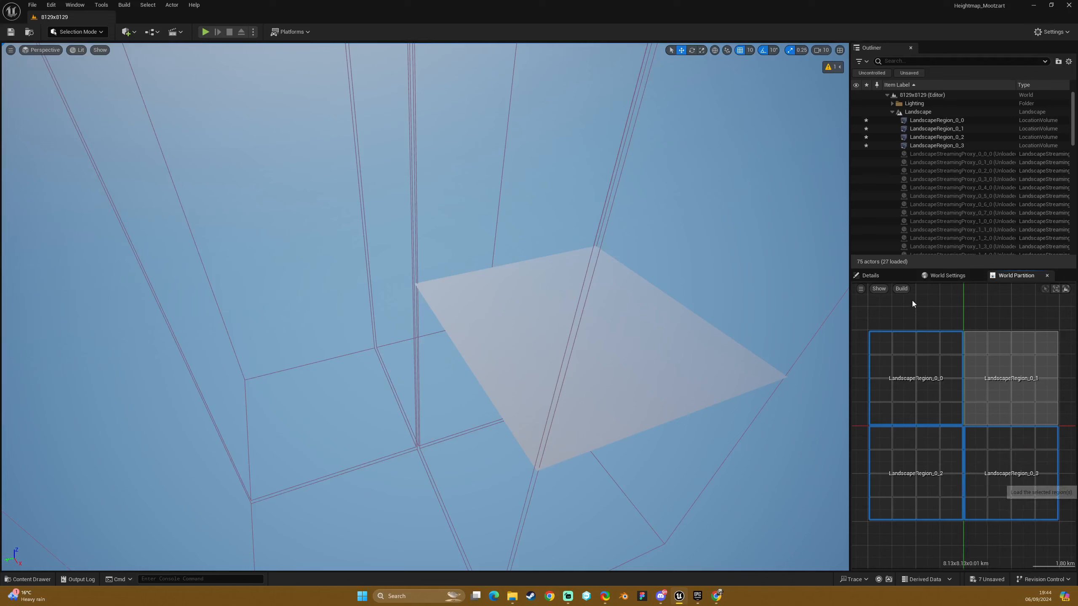
mouse_move(897, 310)
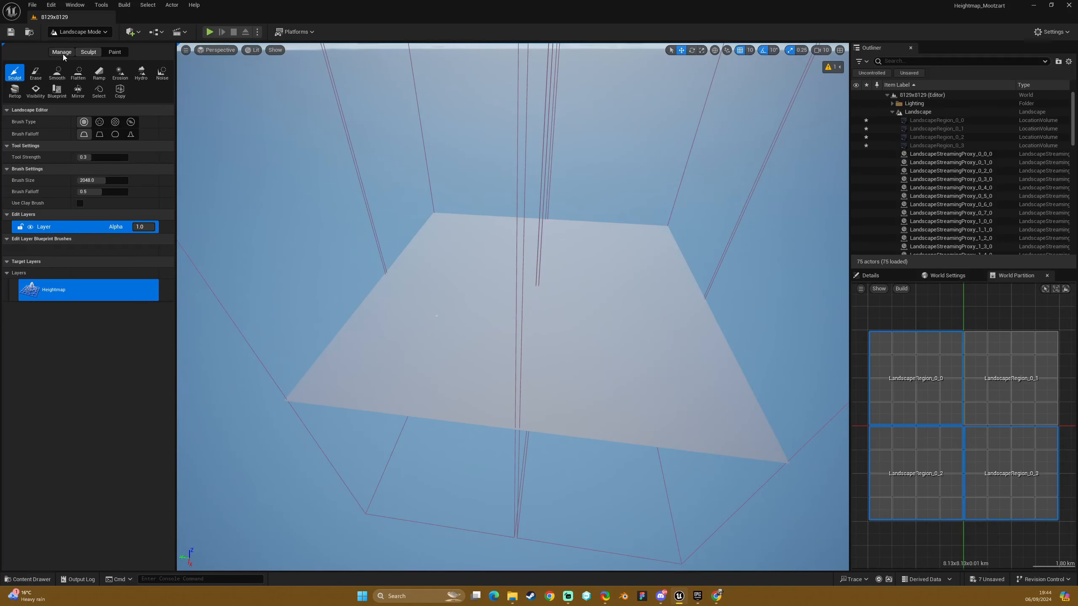
Import the heightmap at 8129x8129 resolution via Manage > Import, then return to Selection Mode
click(61, 51)
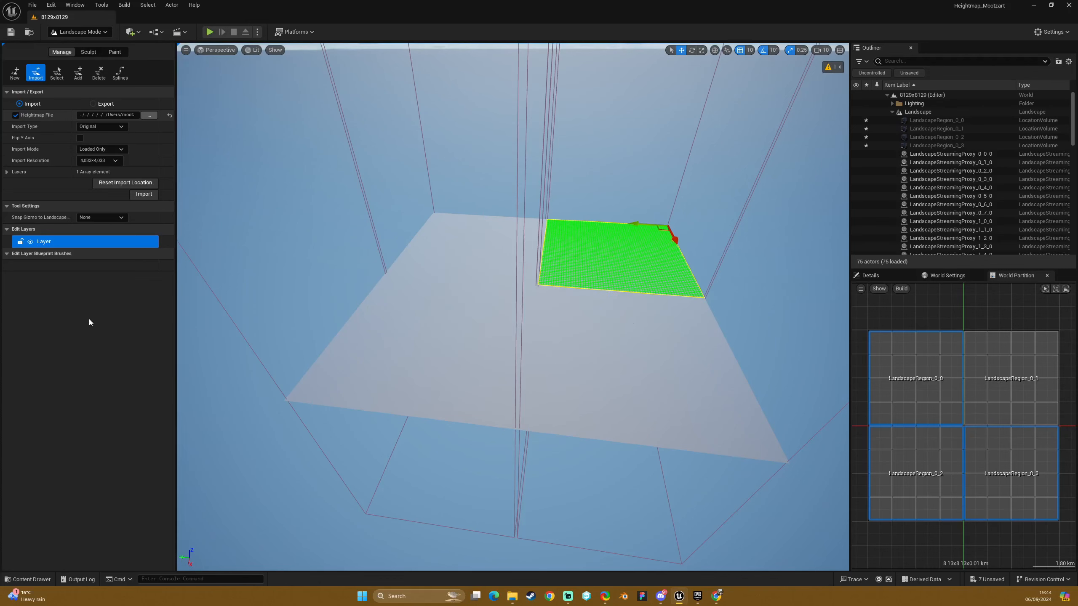
click(99, 160)
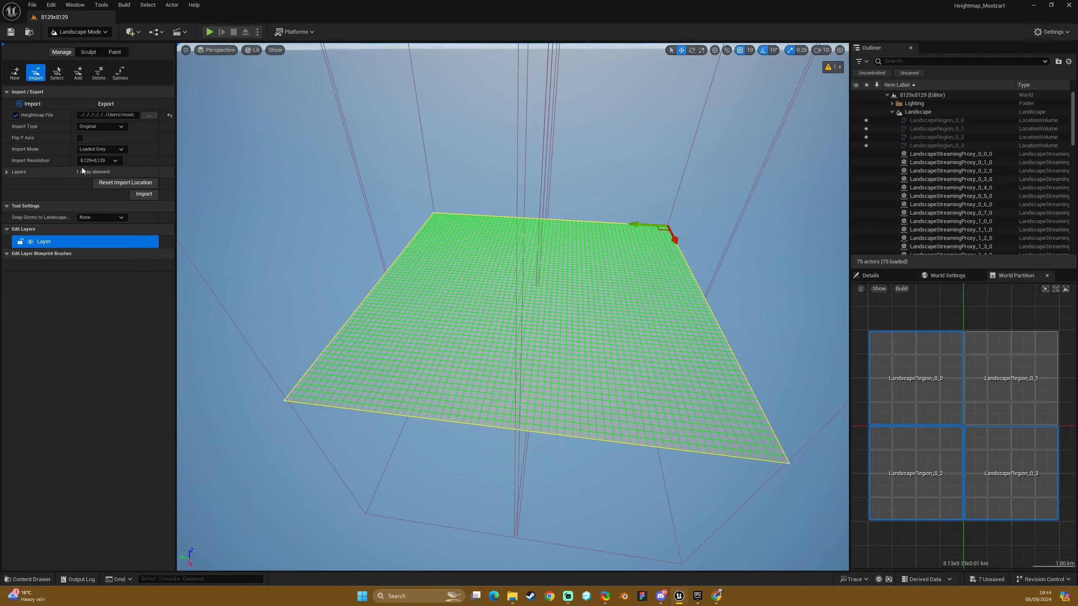
click(144, 194)
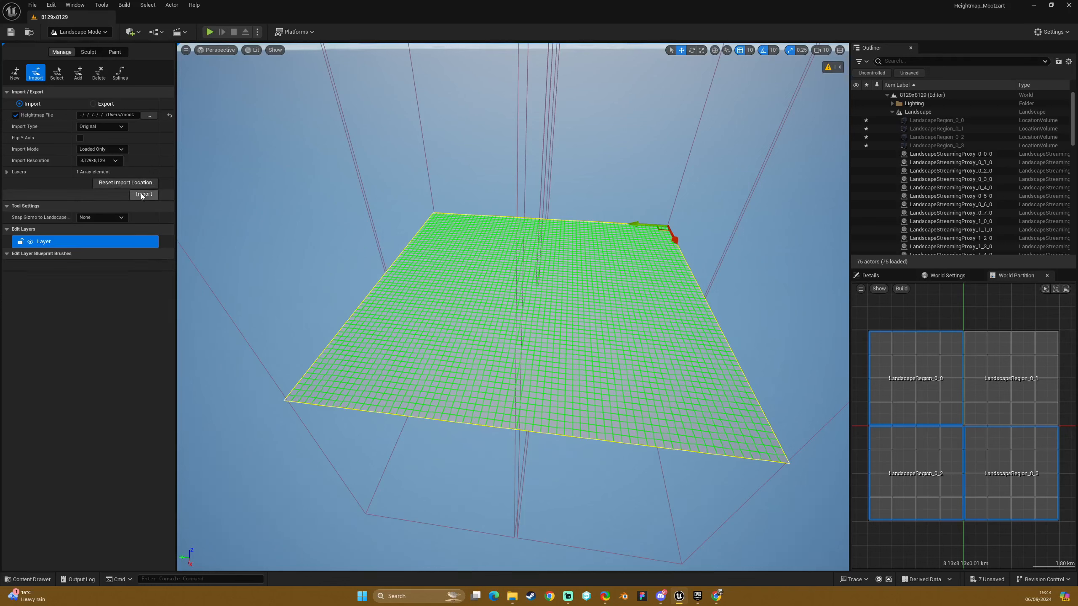
click(144, 194)
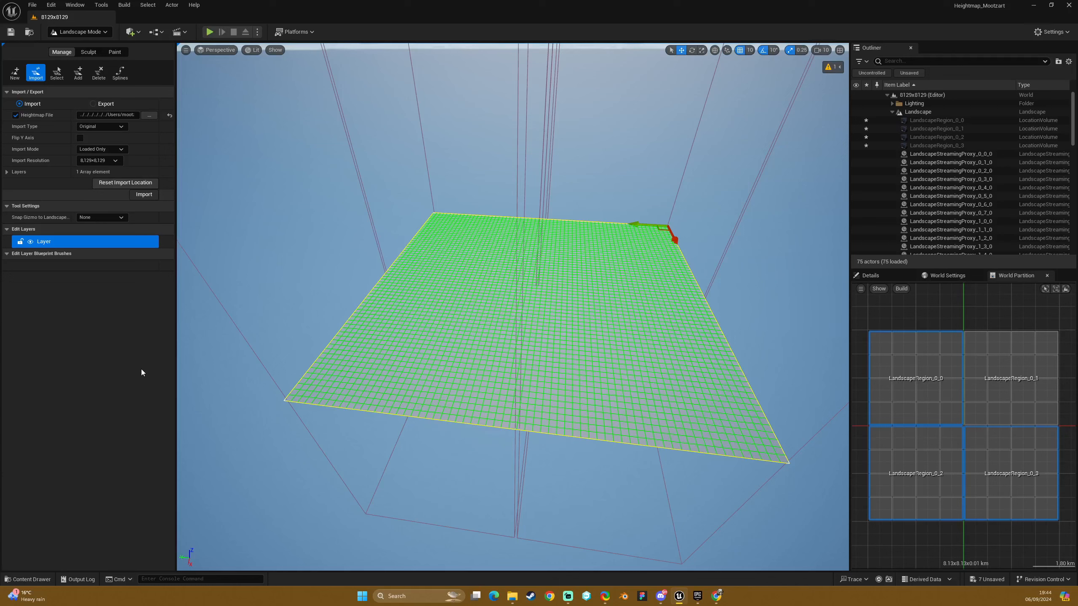
click(144, 195)
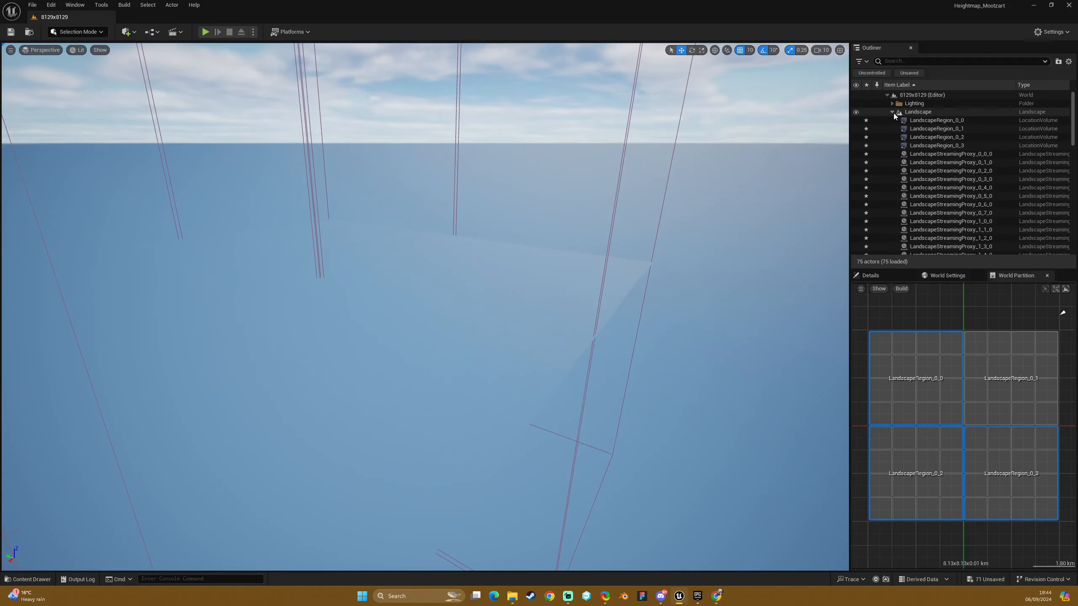
Set the landscape's Scale Z to 600 and lower the ExponentialHeightFog beneath the terrain
click(935, 119)
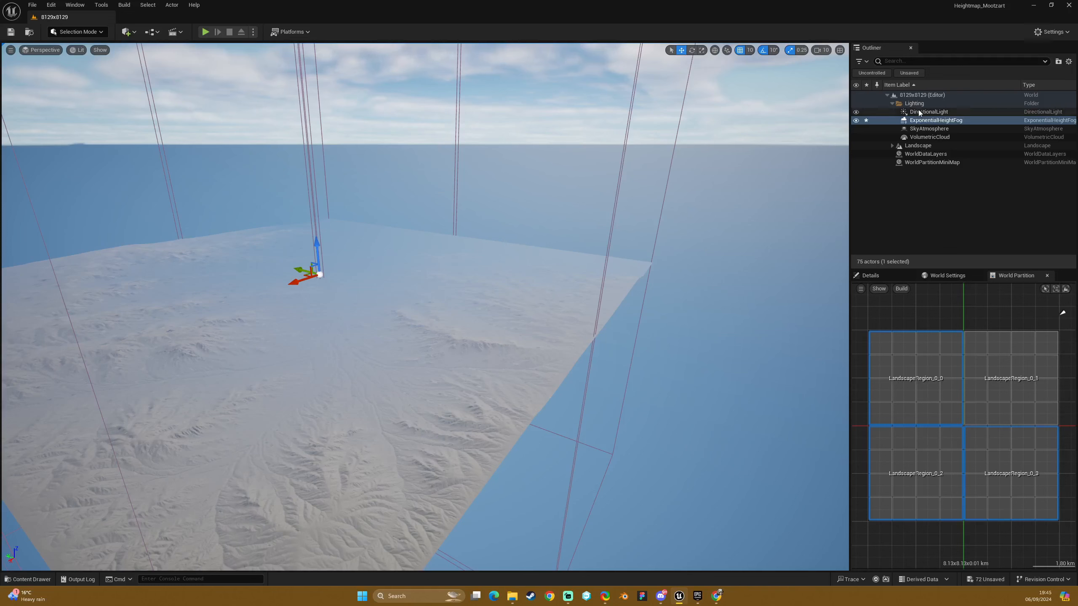
click(918, 145)
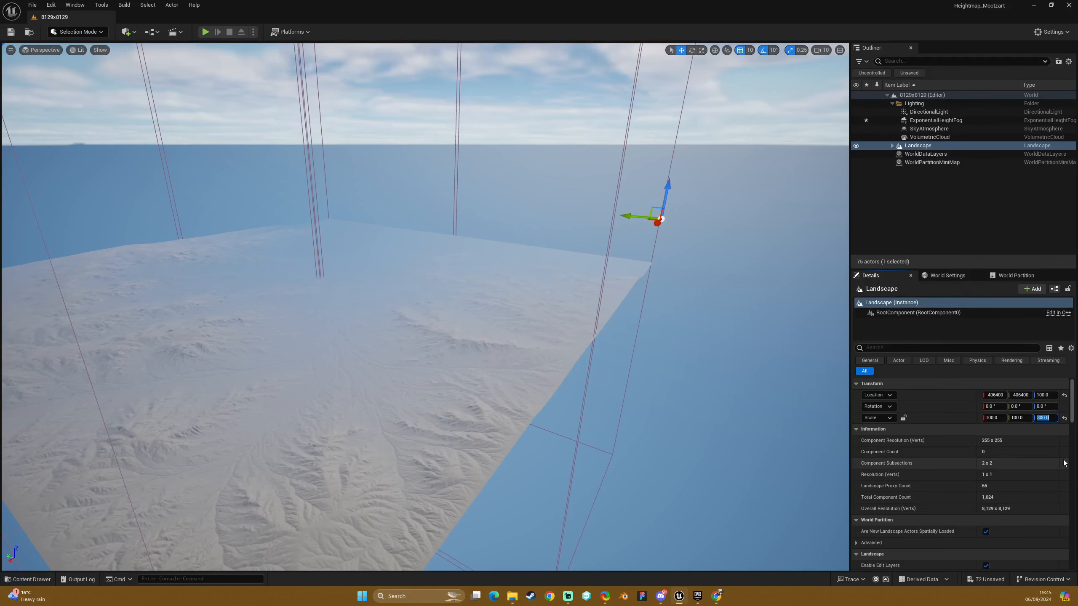
text(600)
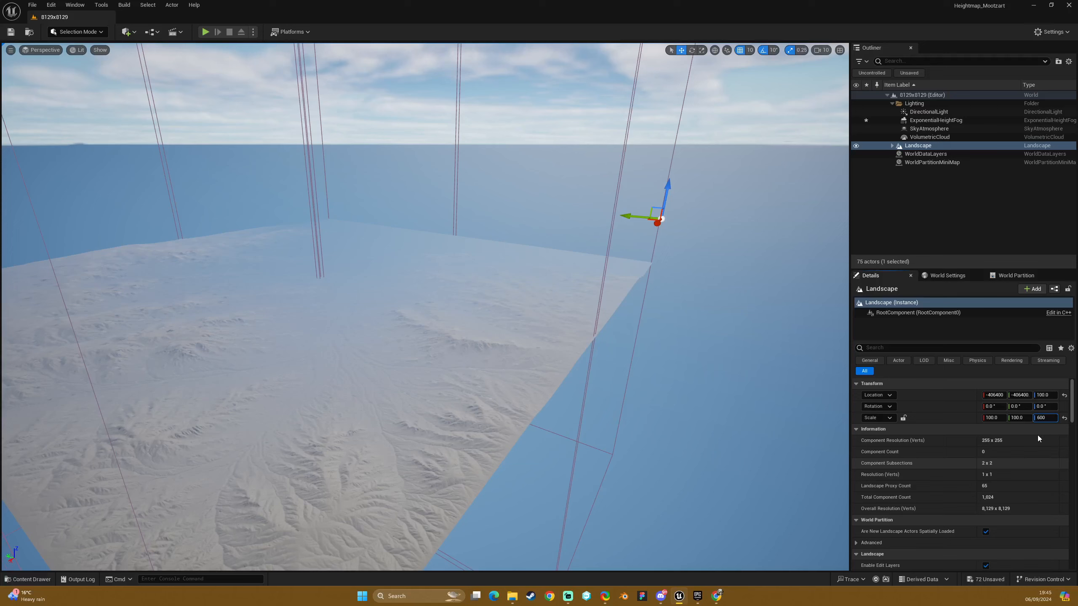
mouse_move(1036, 446)
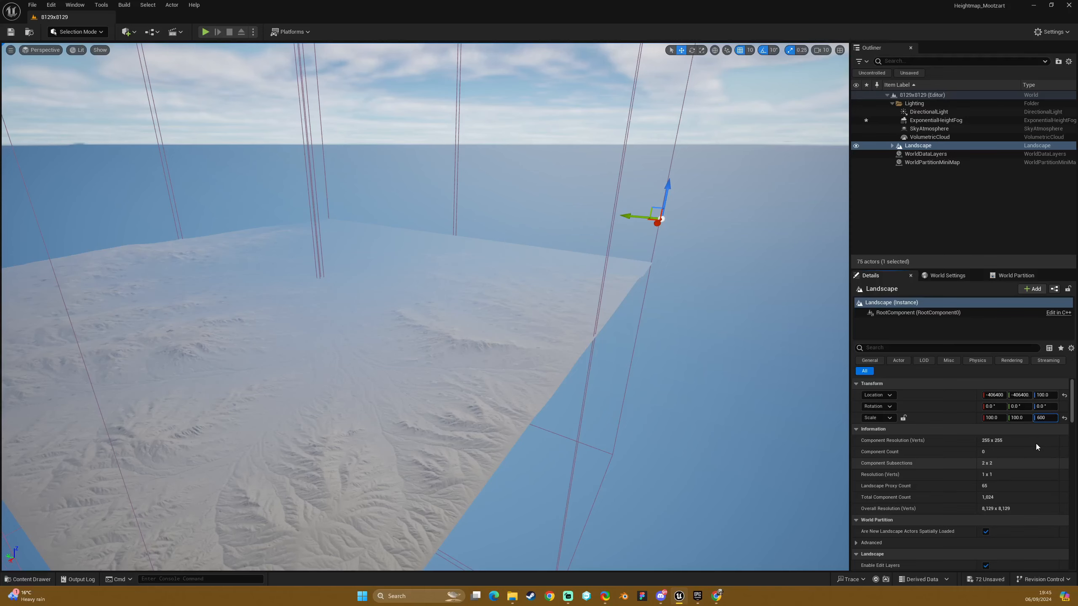
mouse_move(1037, 447)
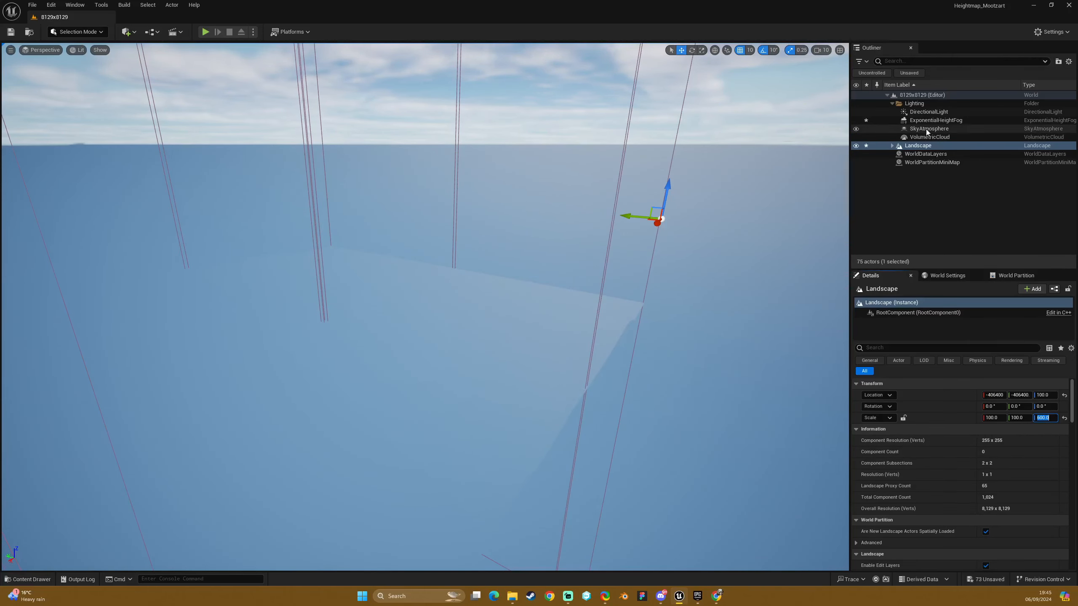
click(935, 120)
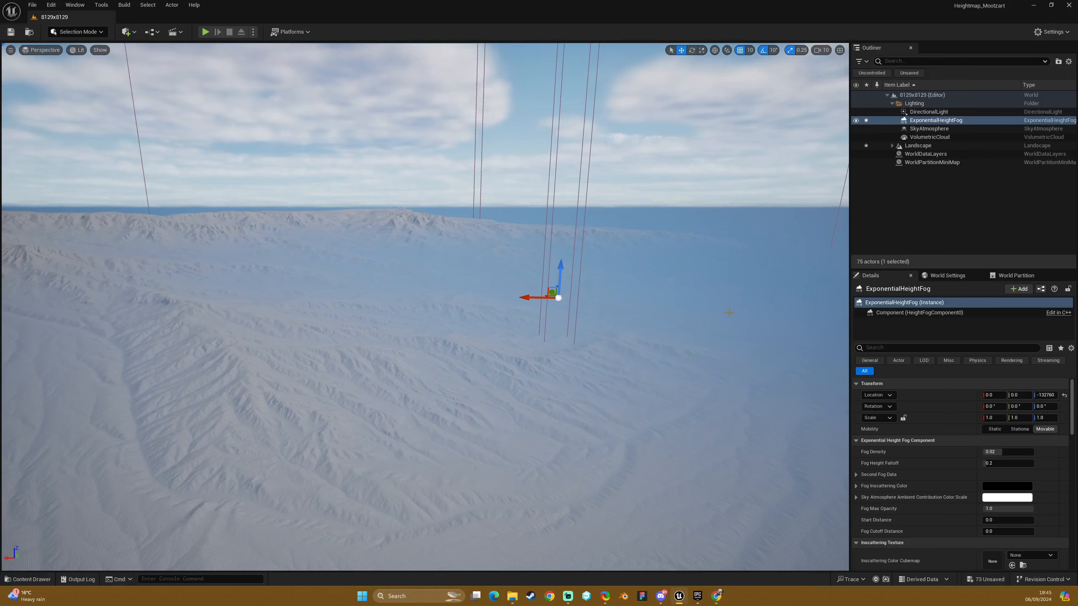
mouse_move(1045, 428)
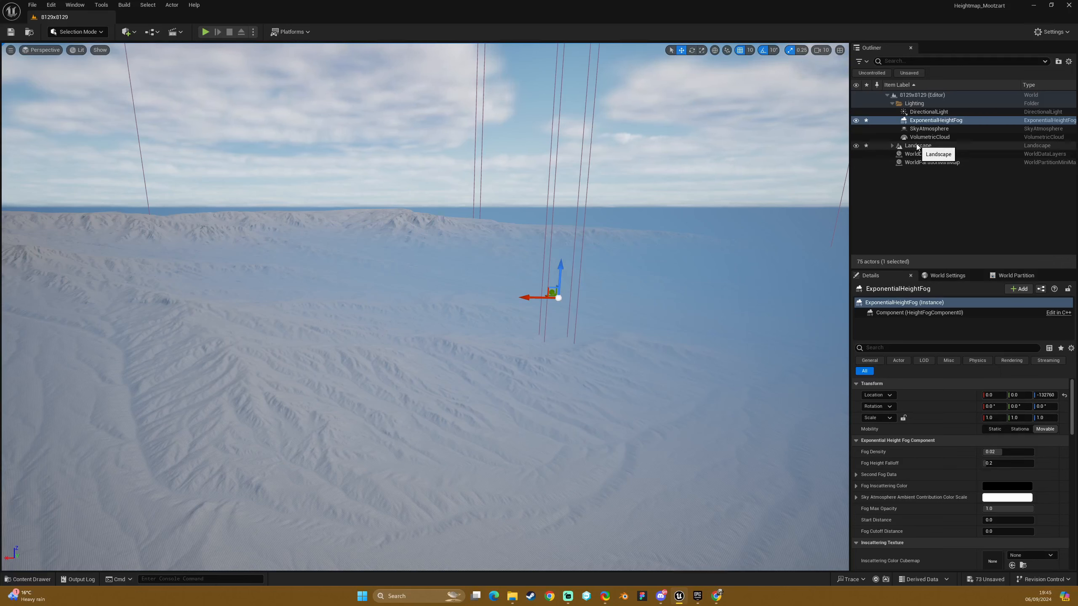
Raise the landscape's Scale Z to 1000, revealing the mountainous terrain
click(918, 145)
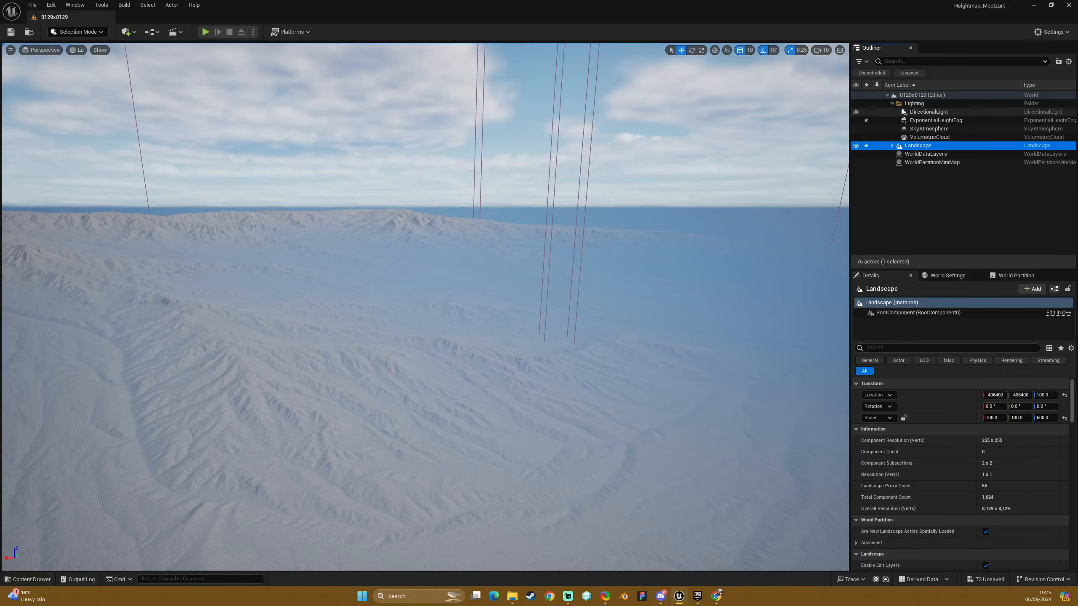
click(891, 103)
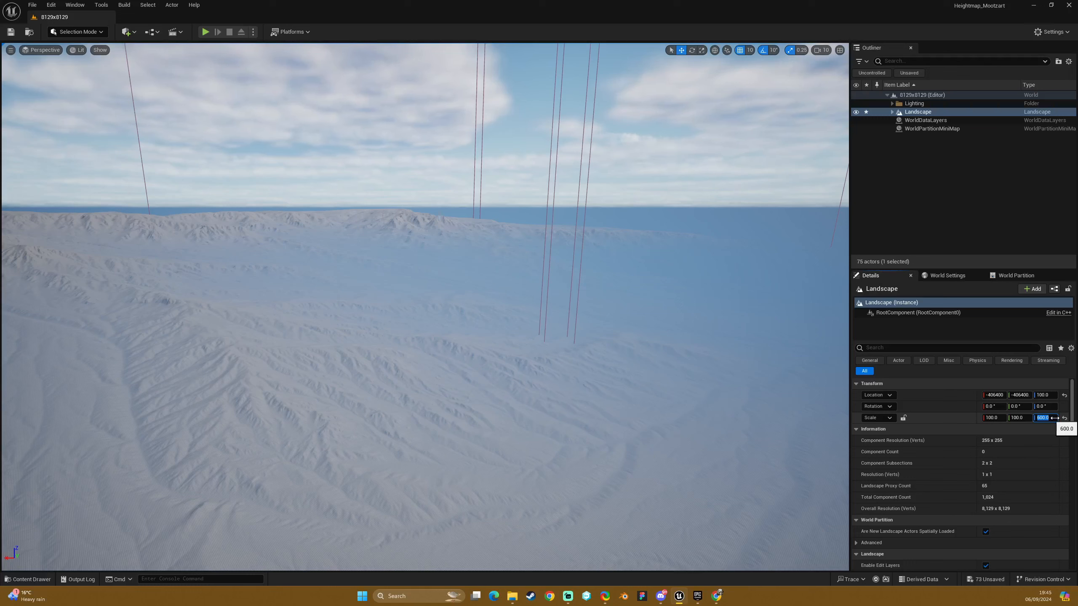
text(1000)
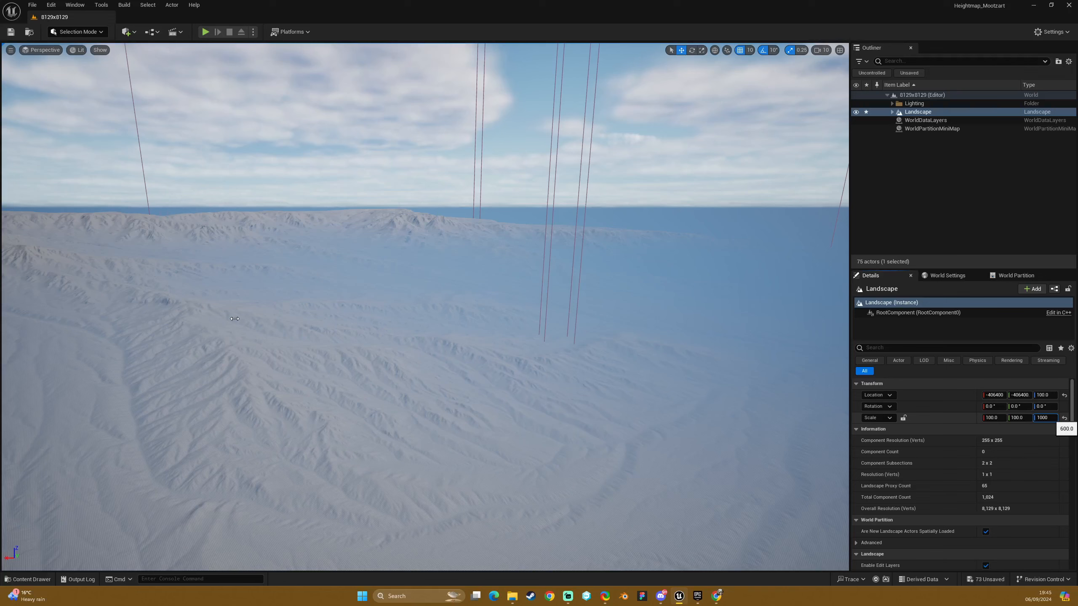
mouse_move(256, 338)
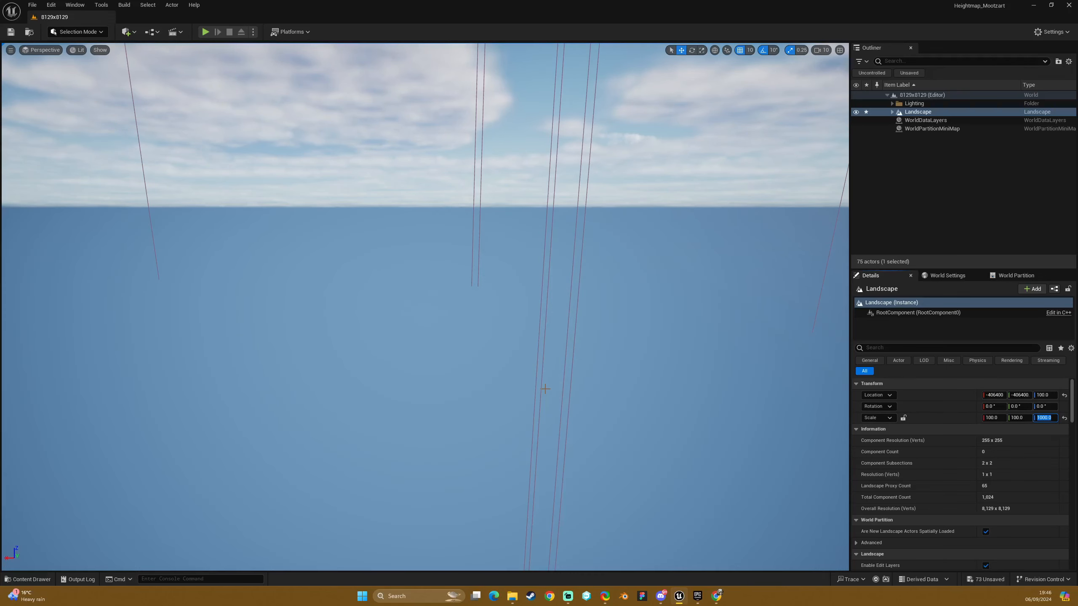
click(915, 102)
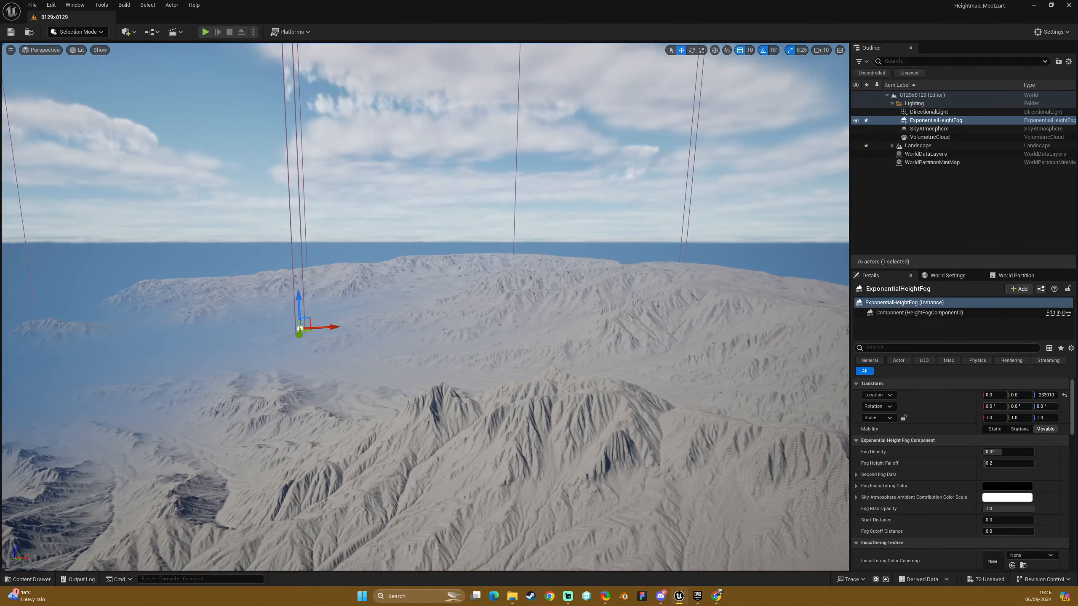
Re-angle the DirectionalLight to a low sun, setting a rotation value of -8.0 for long shadows
click(928, 111)
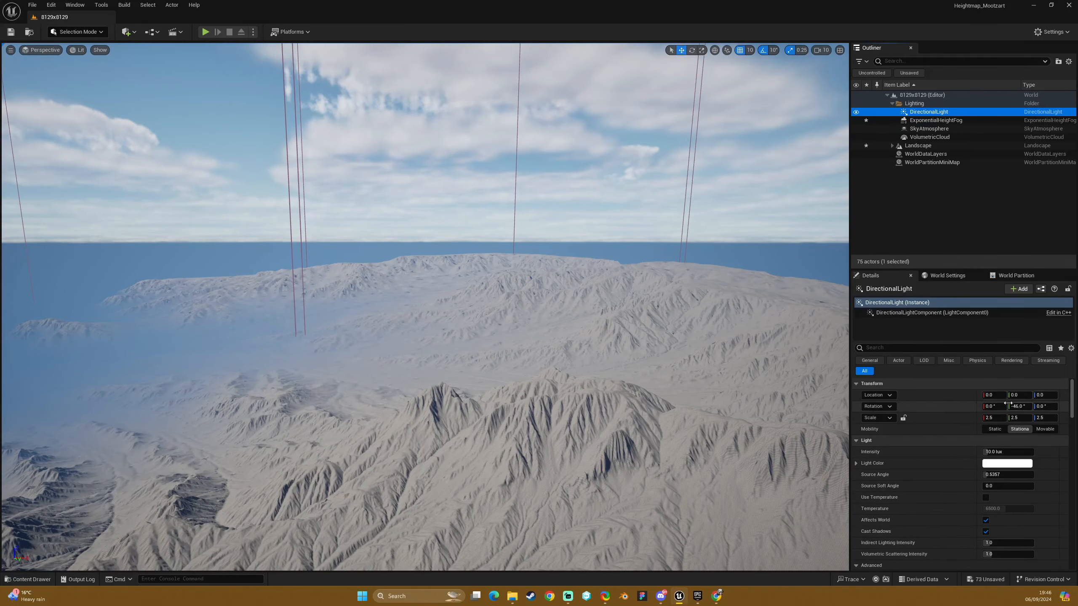
drag(1017, 406, 1038, 406)
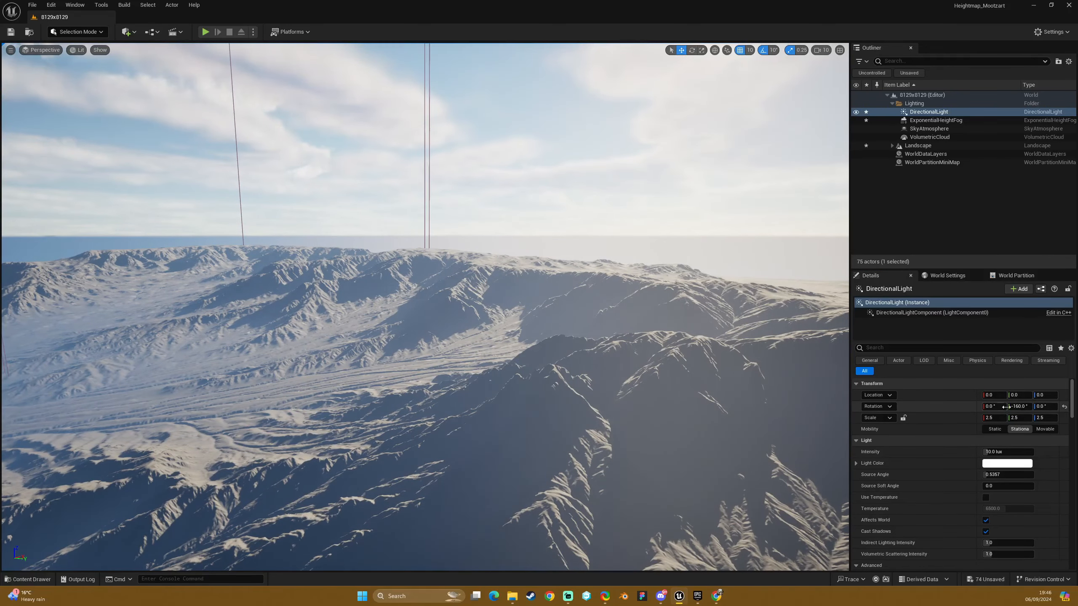
drag(1019, 406, 1004, 406)
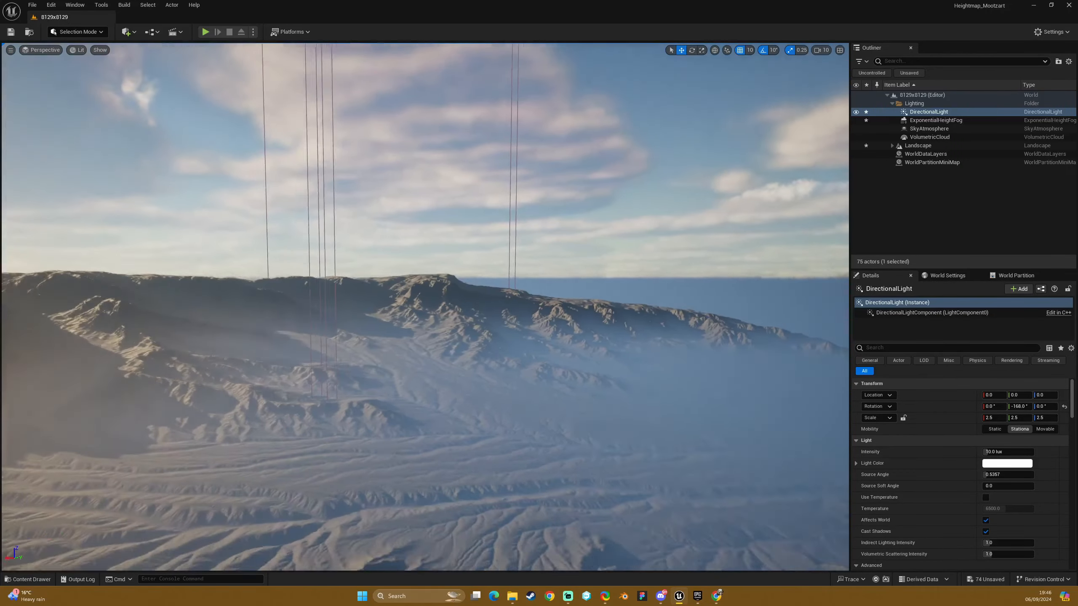
text(-8.0)
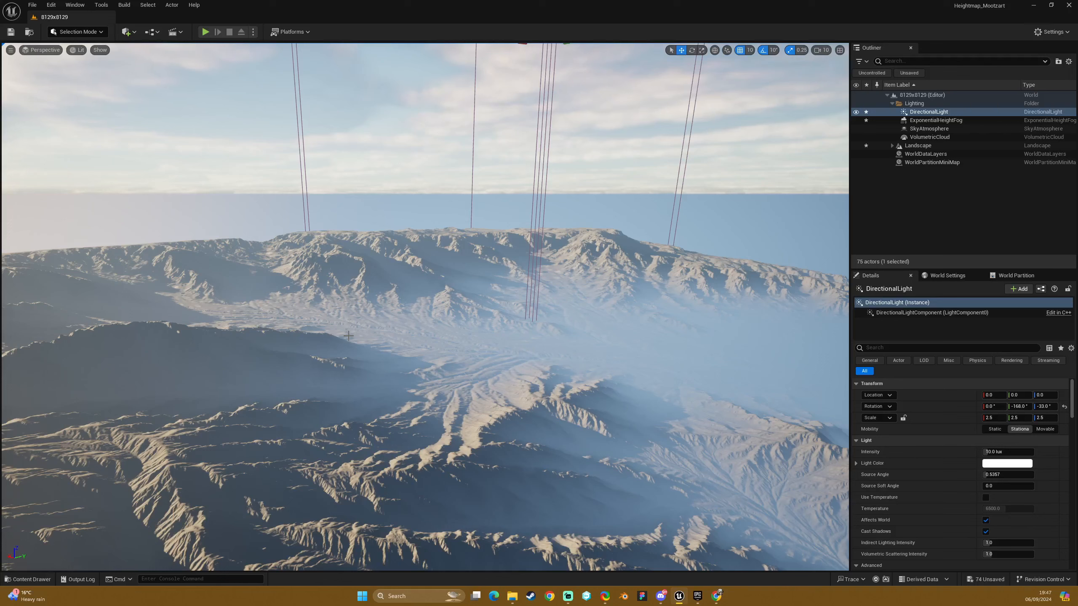
mouse_move(596, 277)
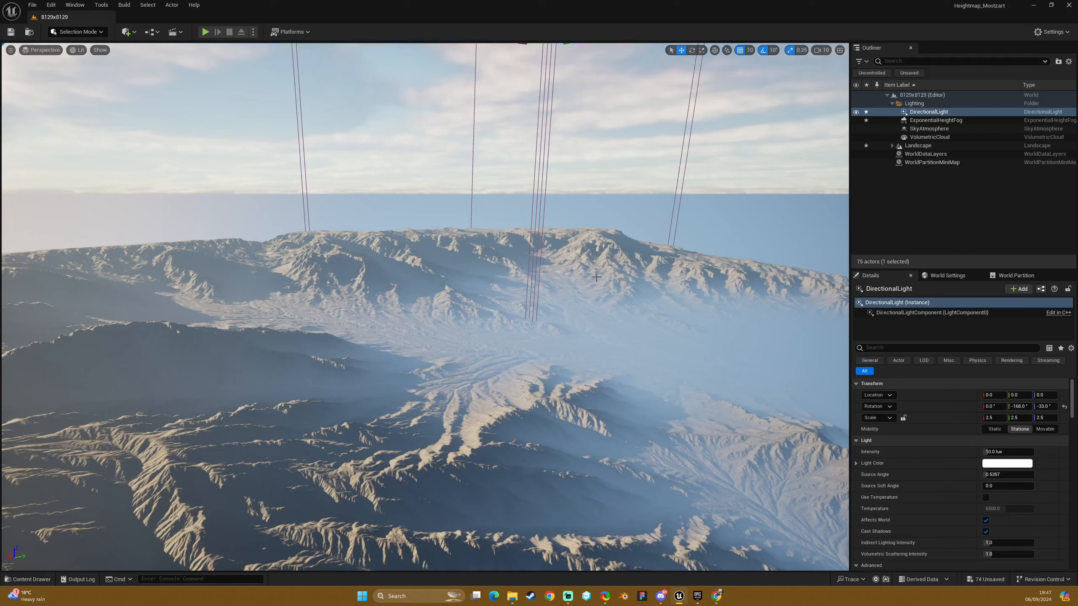
mouse_move(476, 305)
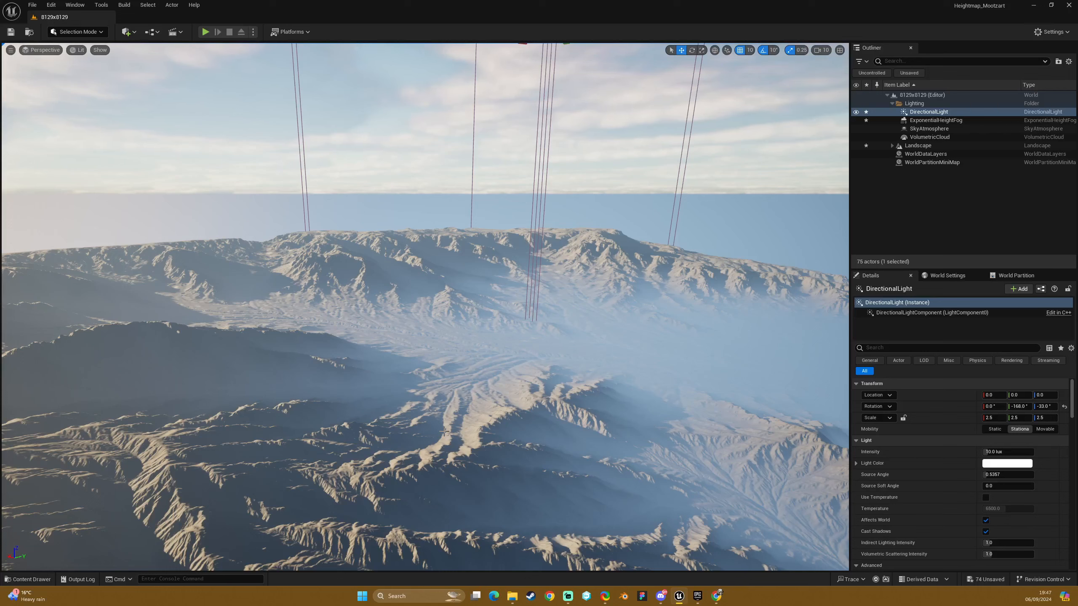
mouse_move(491, 357)
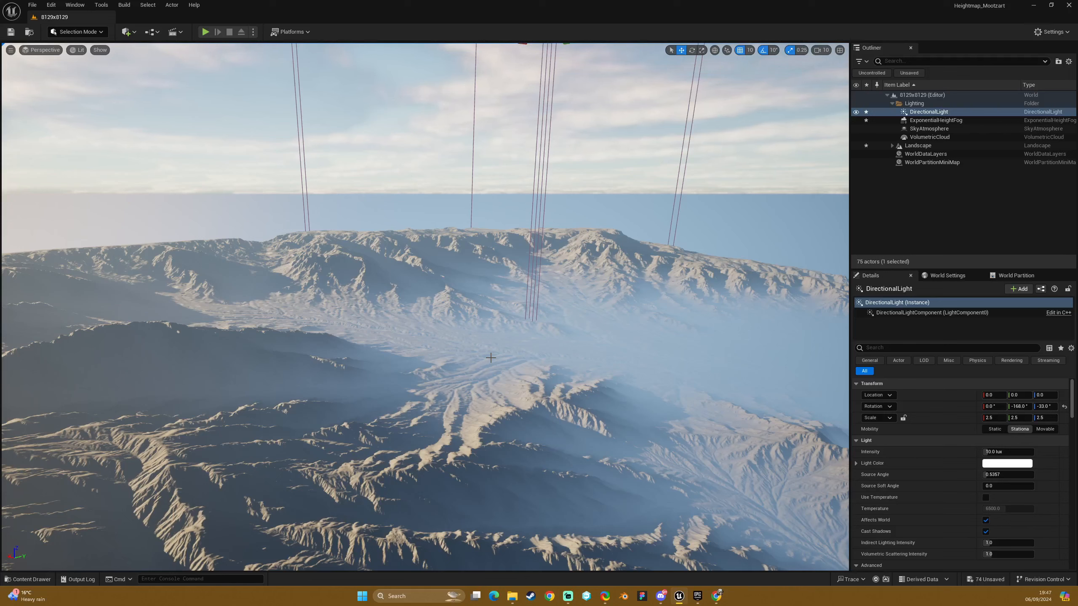
mouse_move(445, 211)
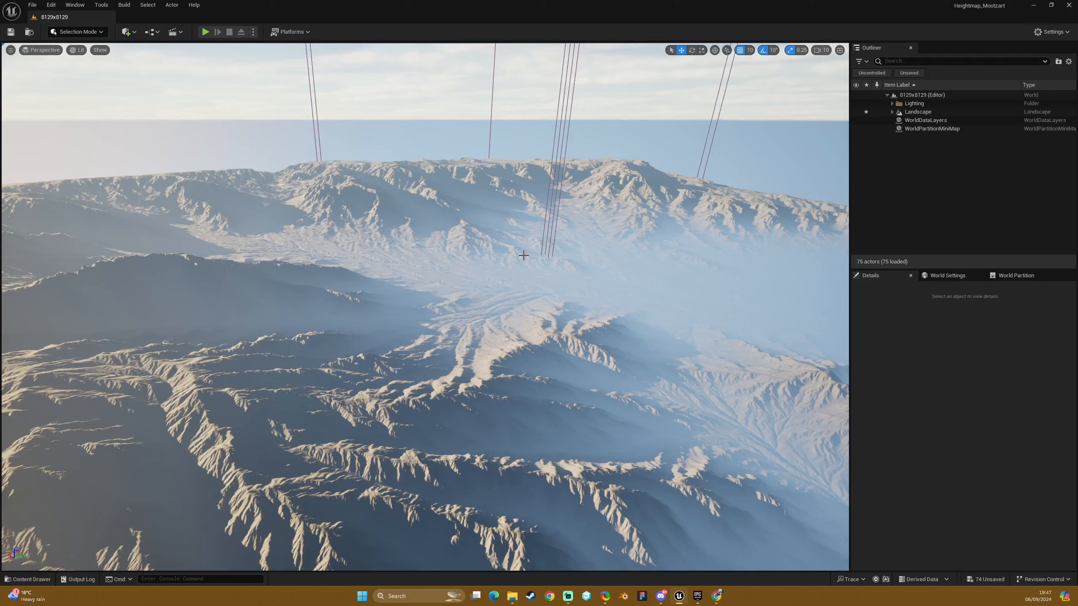
mouse_move(514, 264)
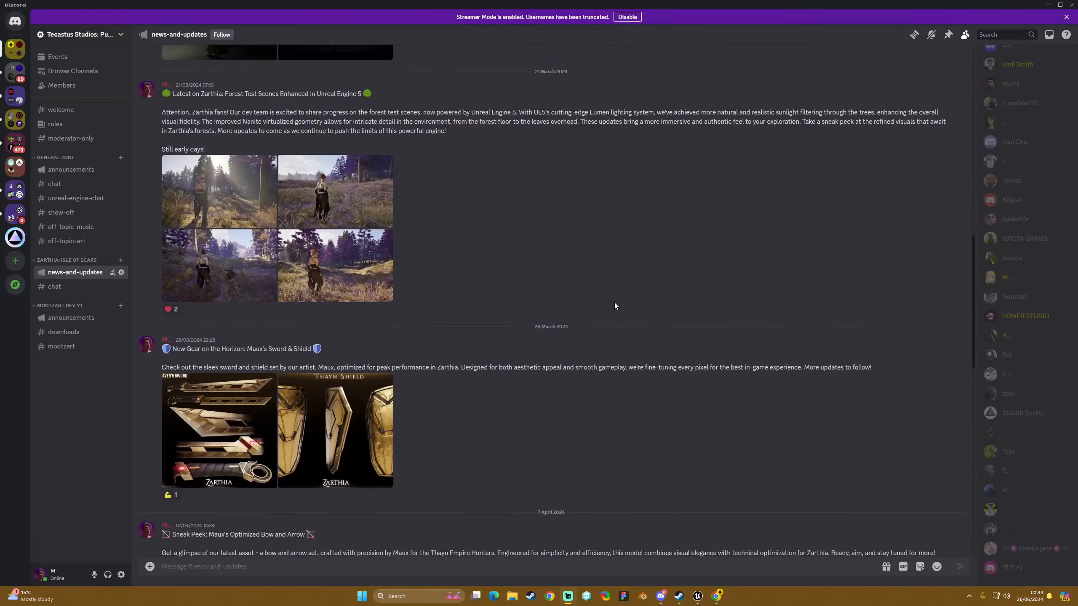
Scroll the news-and-updates channel to its newest posts, then switch over to the Tecastus Studio YouTube channel
scroll(down, 3)
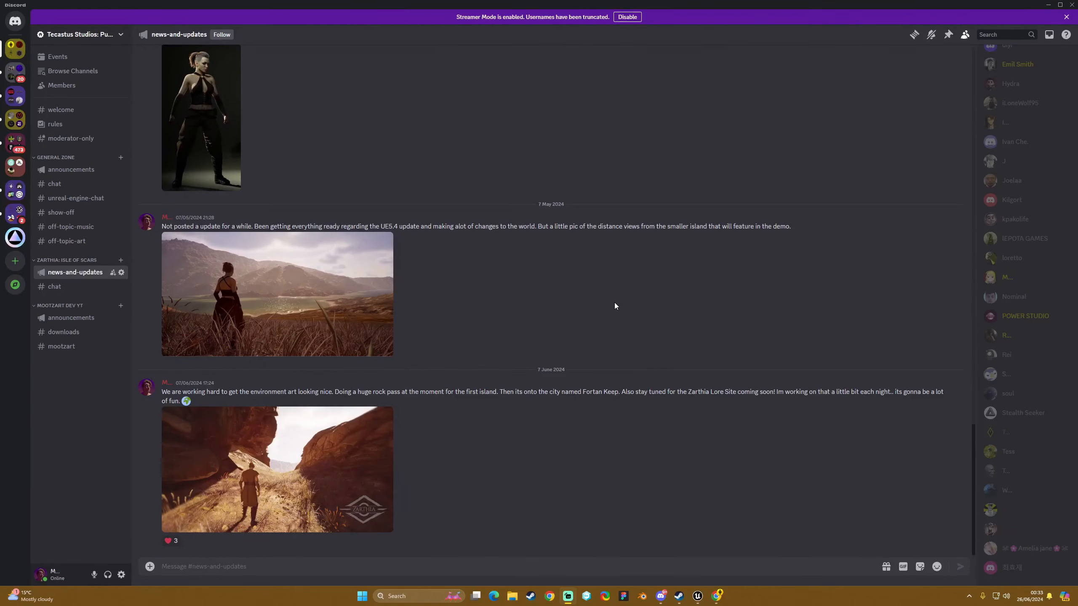
mouse_move(608, 372)
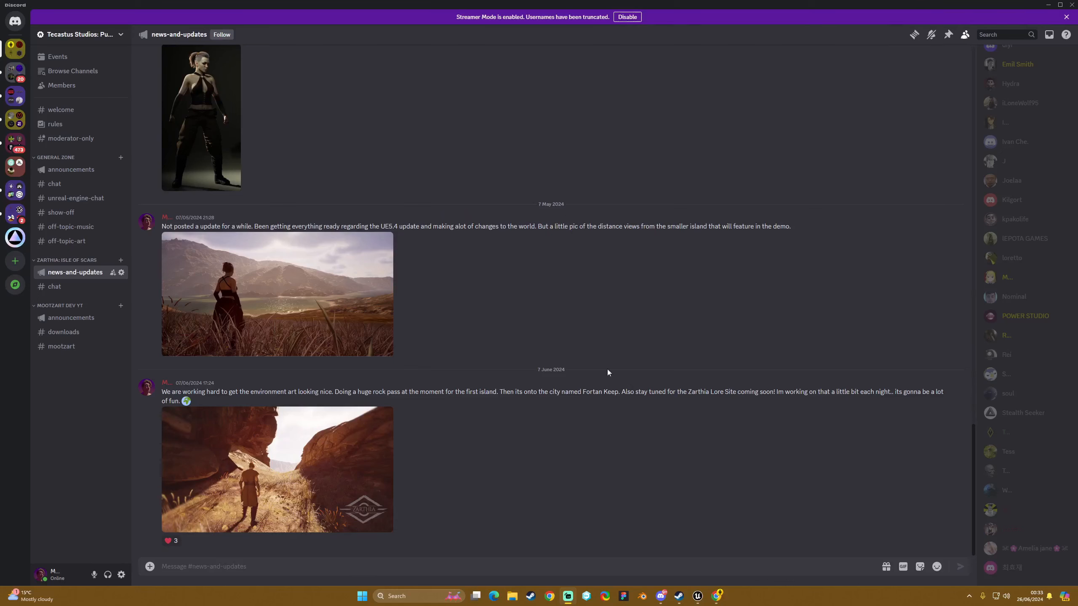
click(61, 110)
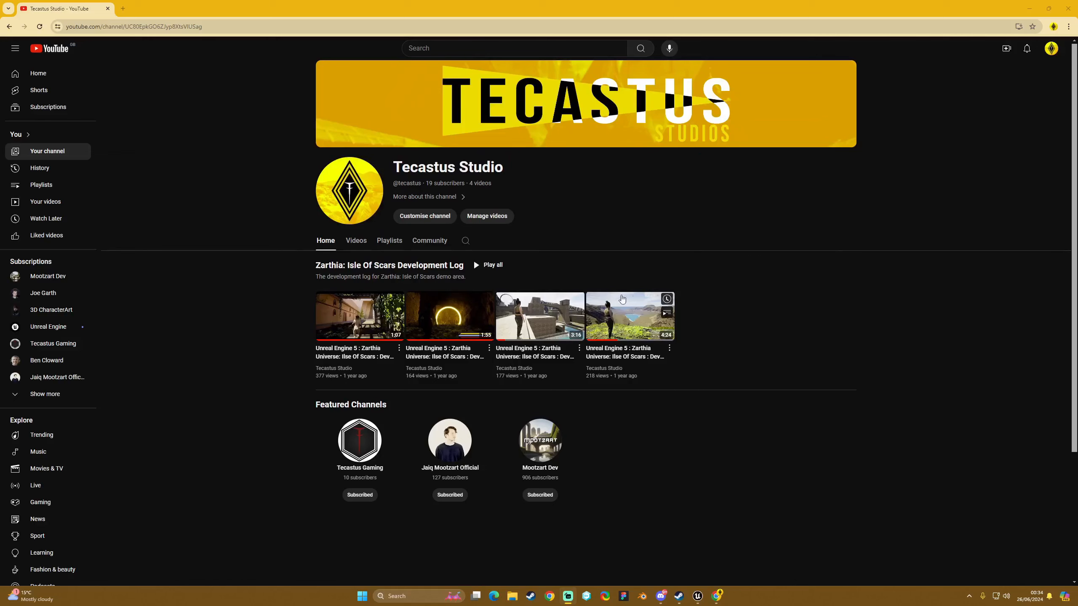
mouse_move(661, 434)
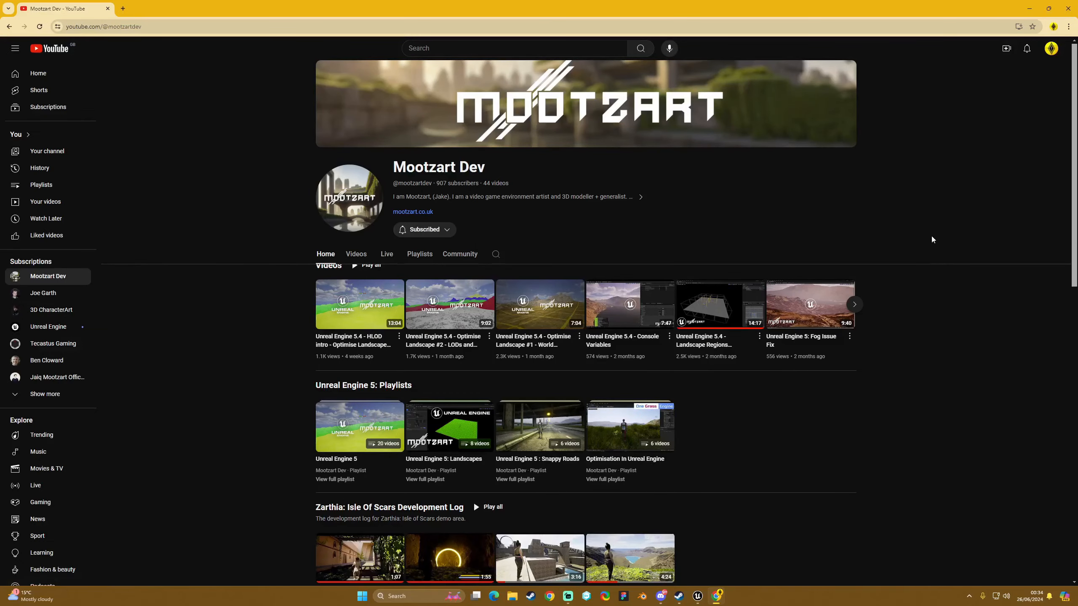
Scroll through the Mootzart Dev channel's Home page down past its playlists to the featured channels
scroll(down, 3)
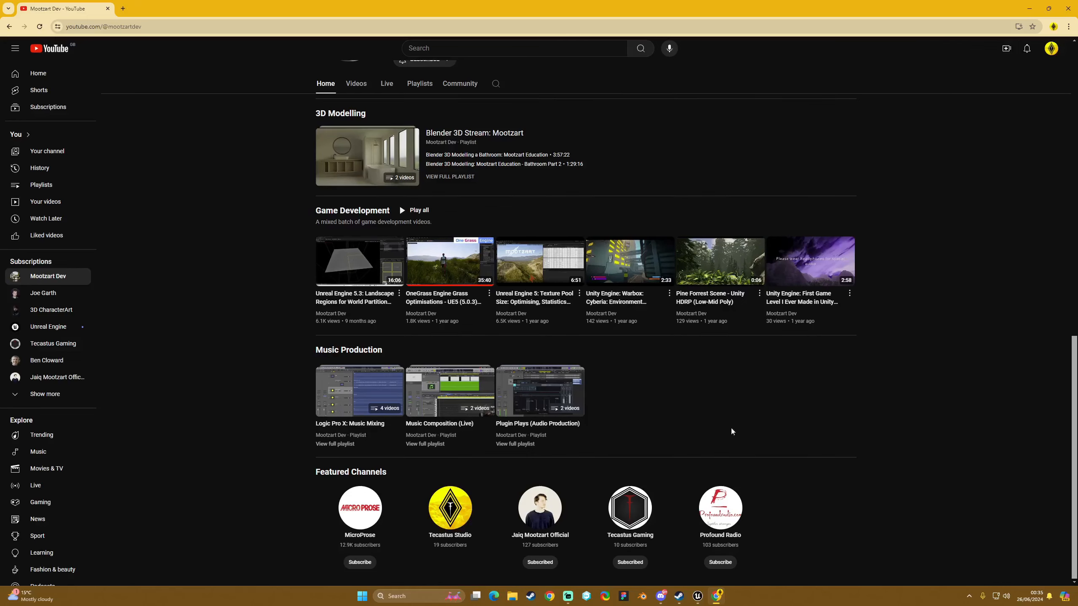
scroll(up, 3)
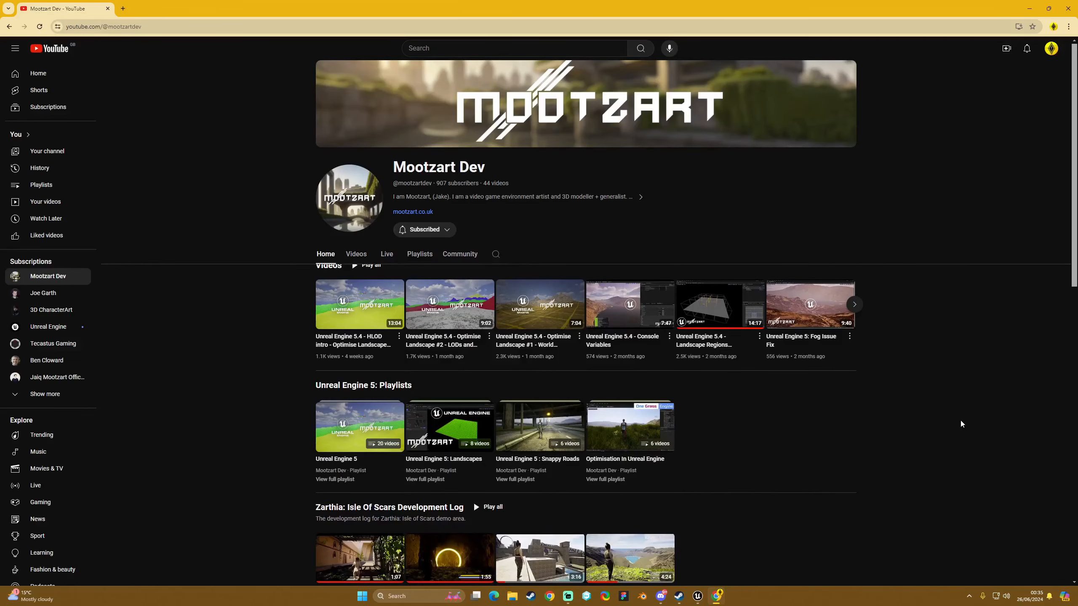
scroll(down, 3)
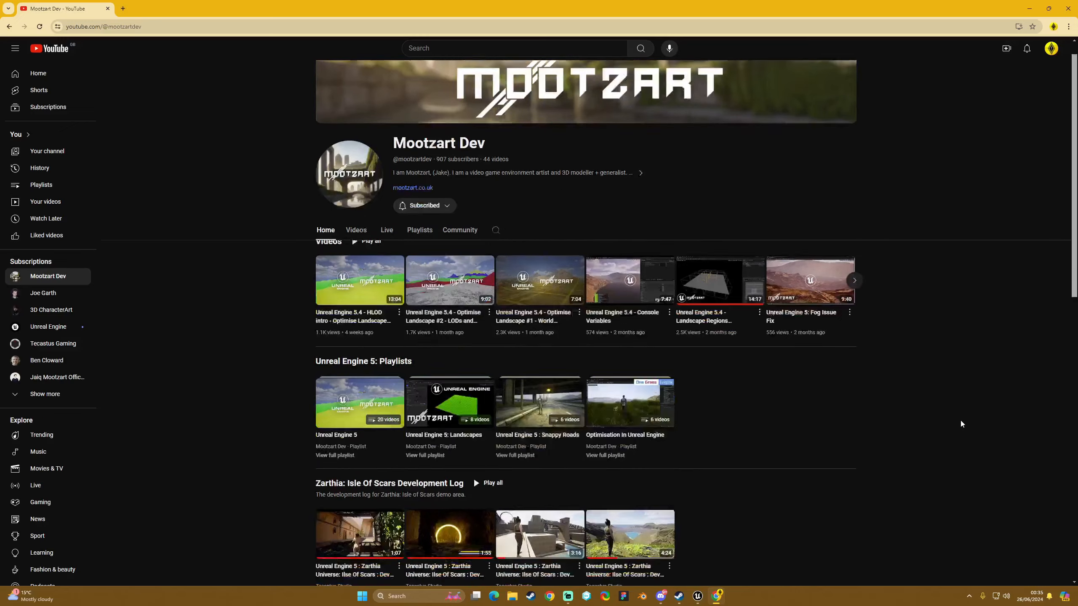
scroll(down, 3)
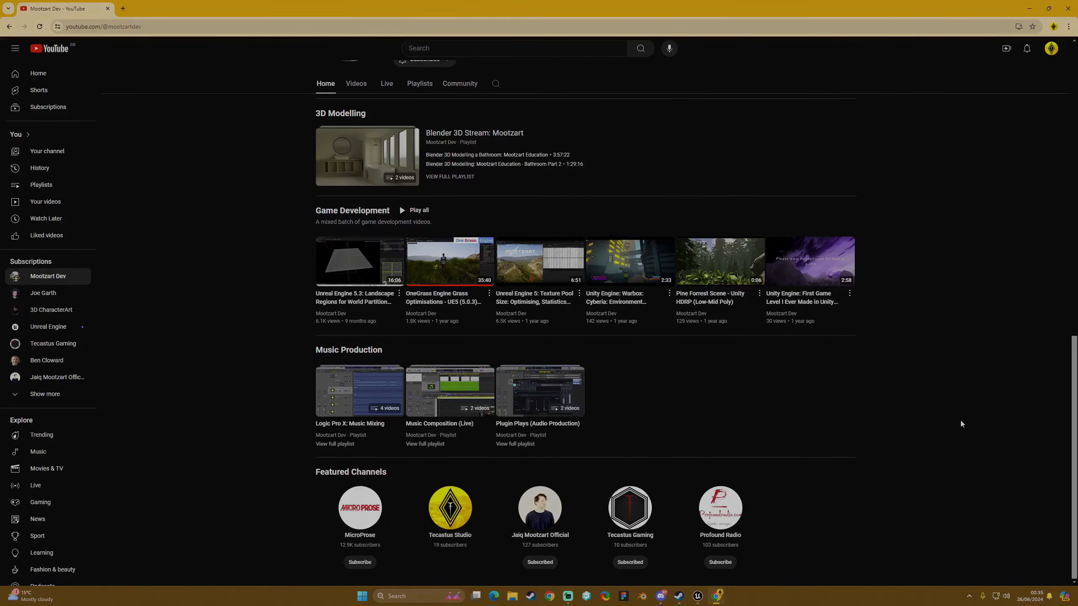